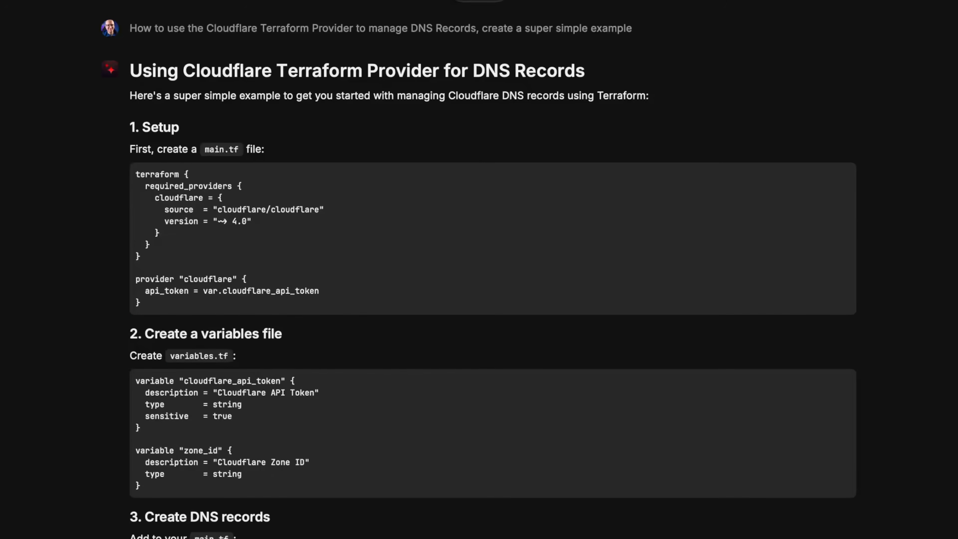
Scroll through the agent's answer listing the eight running Docker containers, then navigate onward
{"action": "scroll", "scroll_direction": "down", "scroll_amount": 3}
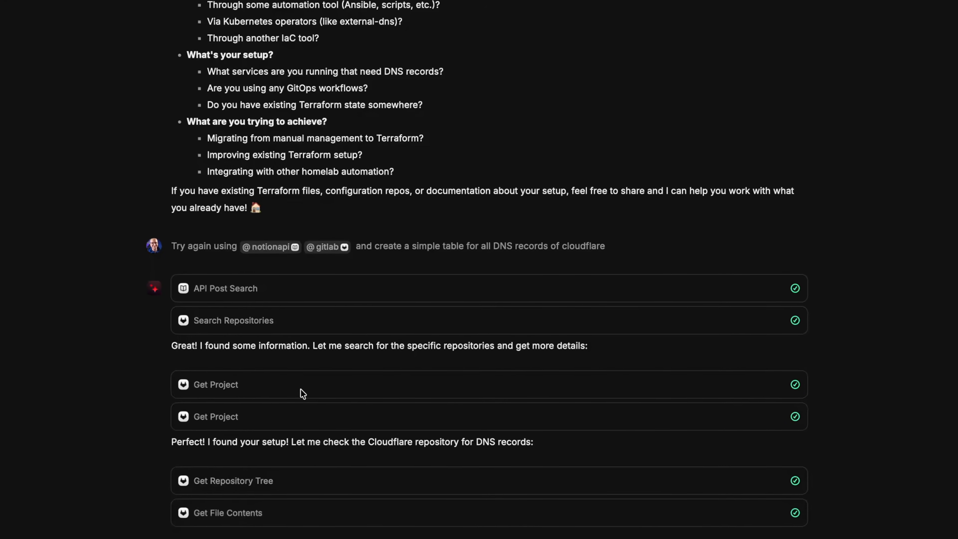
{"action": "scroll", "scroll_direction": "down", "scroll_amount": 3}
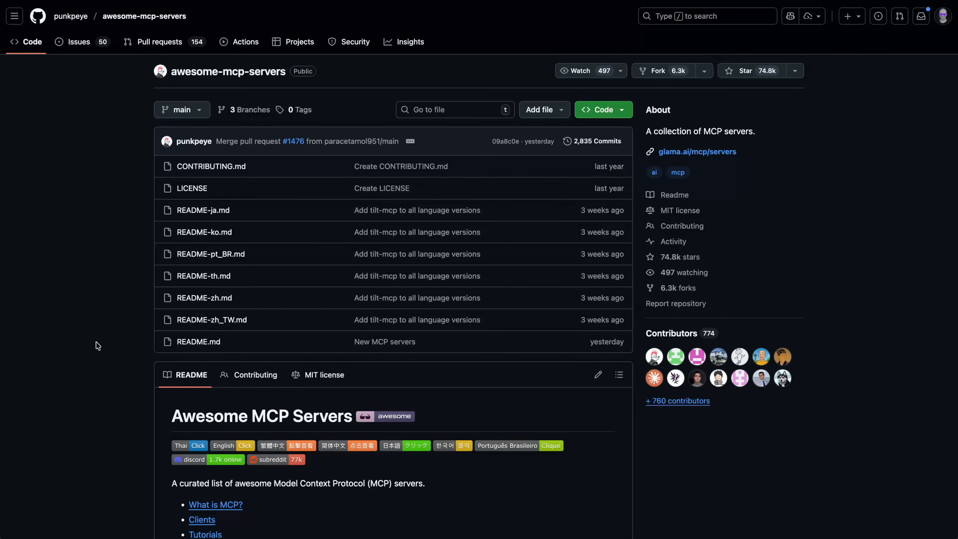
{"action": "scroll", "scroll_direction": "down", "scroll_amount": 3}
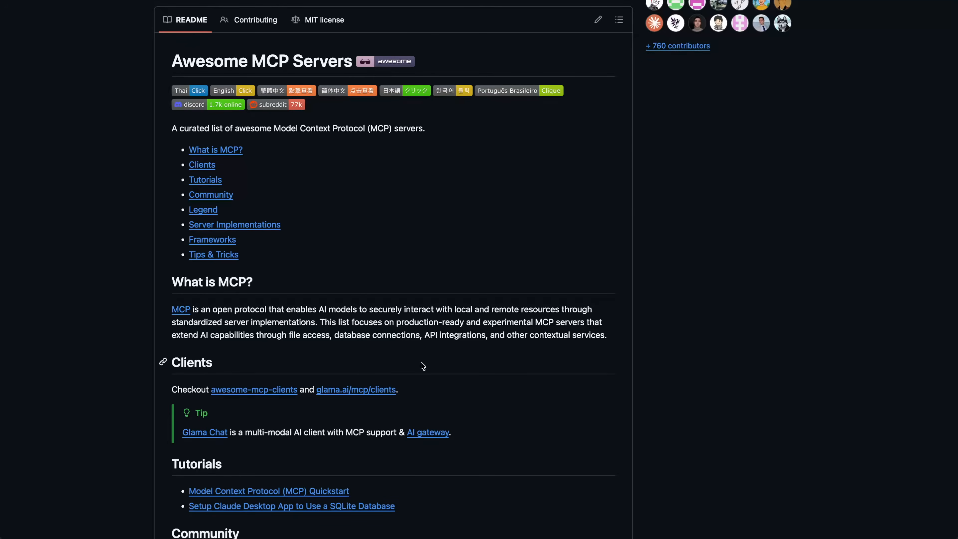
{"action": "scroll", "scroll_direction": "down", "scroll_amount": 3}
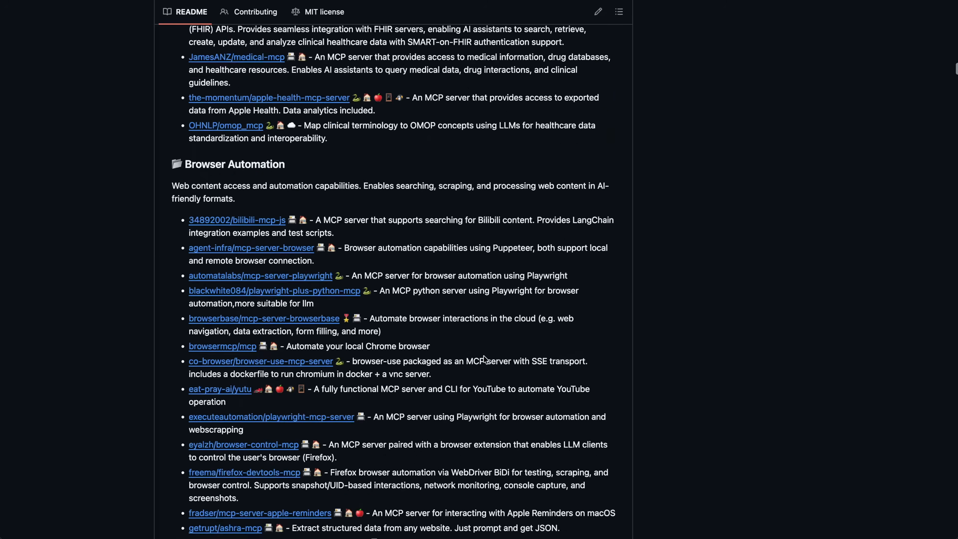
{"action": "scroll", "scroll_direction": "down", "scroll_amount": 3}
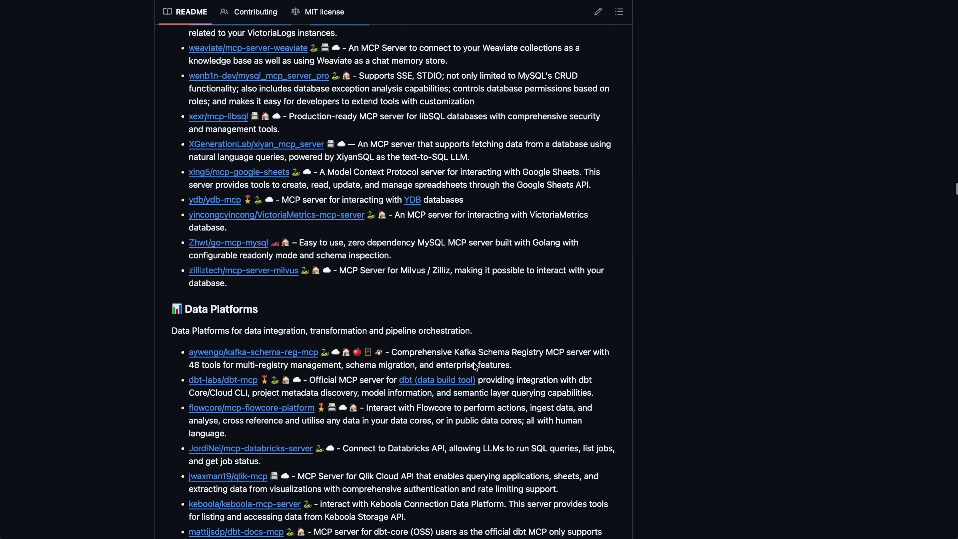
{"action": "scroll", "scroll_direction": "down", "scroll_amount": 3}
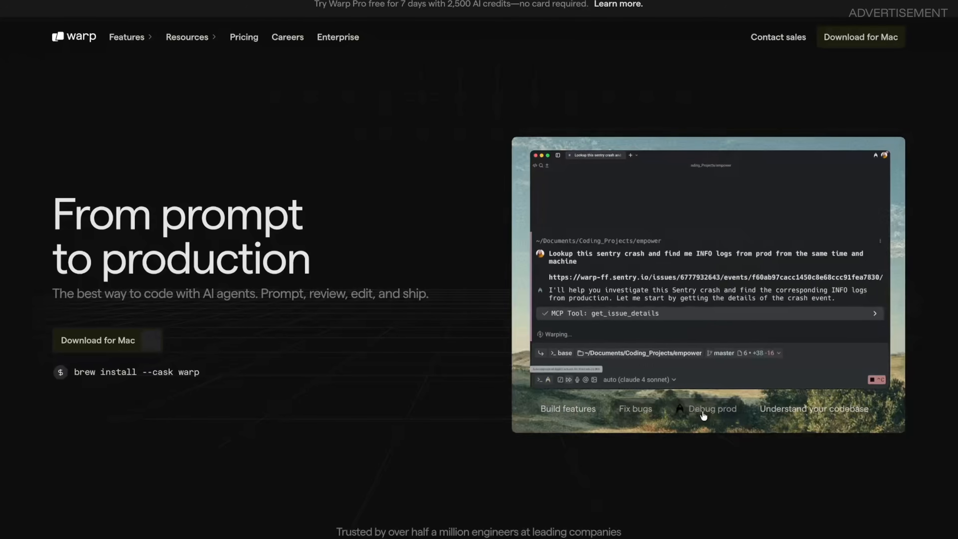
{"action": "left_click", "coordinate": [814, 409]}
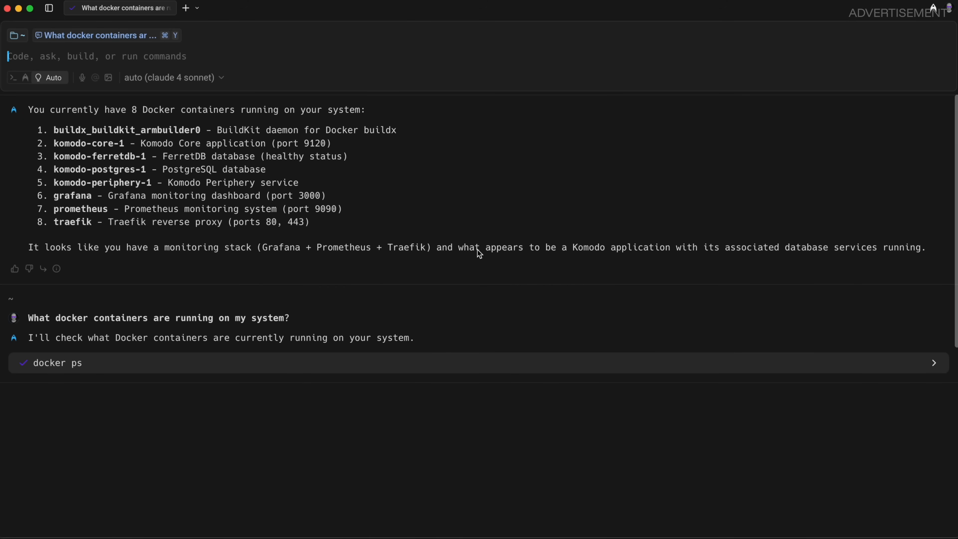
{"action": "left_click", "coordinate": [98, 35]}
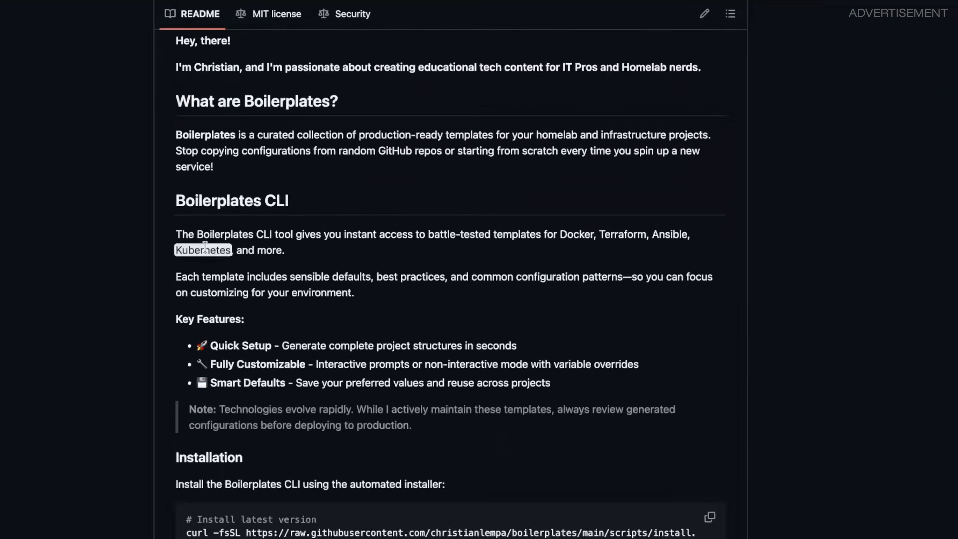
{"action": "scroll", "scroll_direction": "down", "scroll_amount": 3}
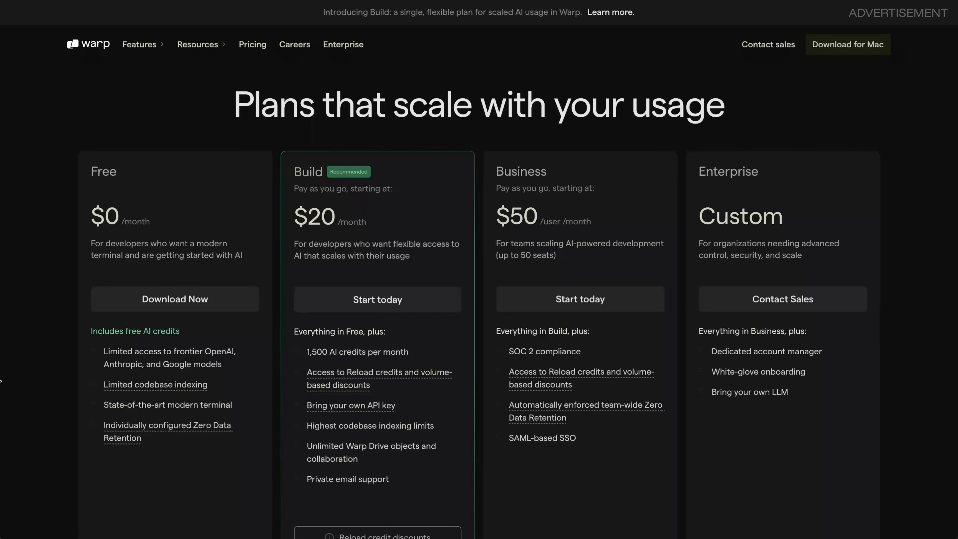
{"action": "mouse_move", "coordinate": [120, 322]}
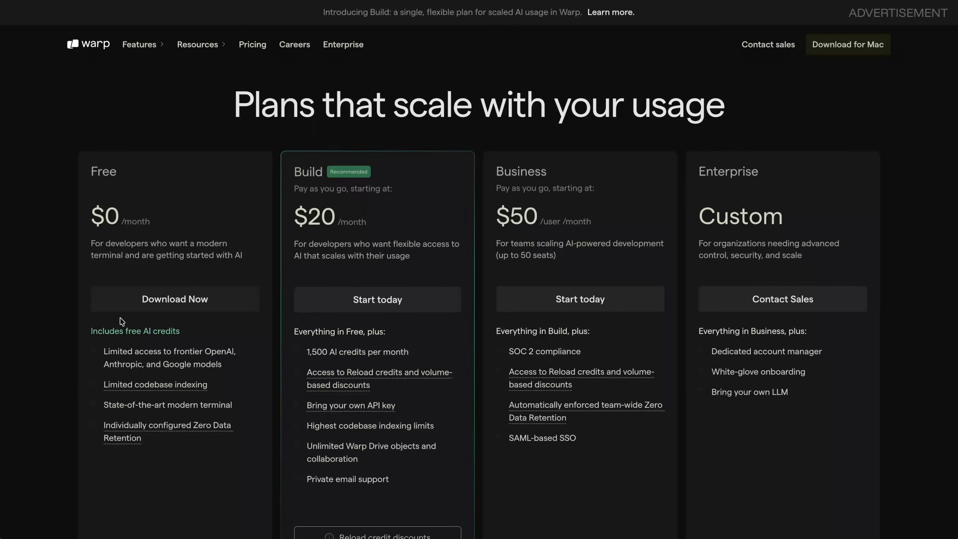
{"action": "mouse_move", "coordinate": [408, 297]}
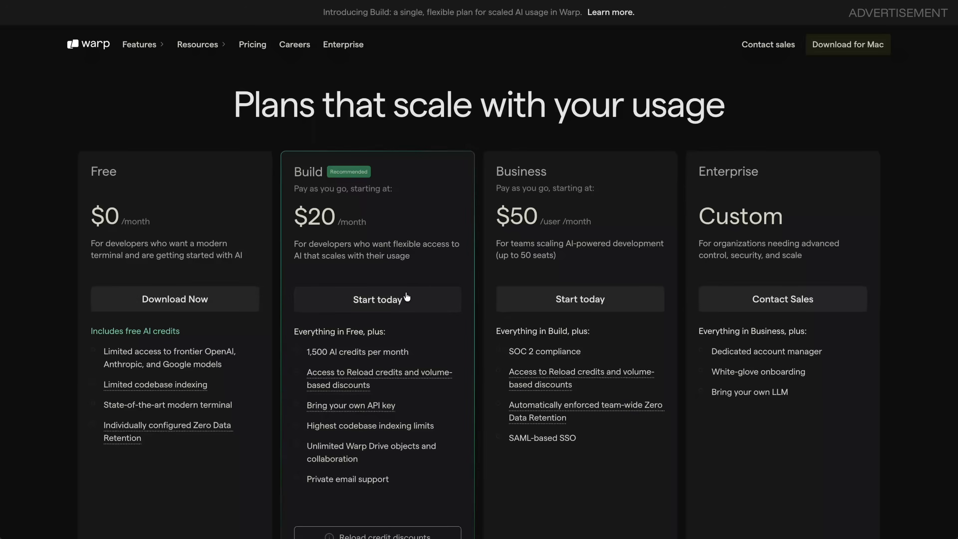
{"action": "scroll", "scroll_direction": "down", "scroll_amount": 3}
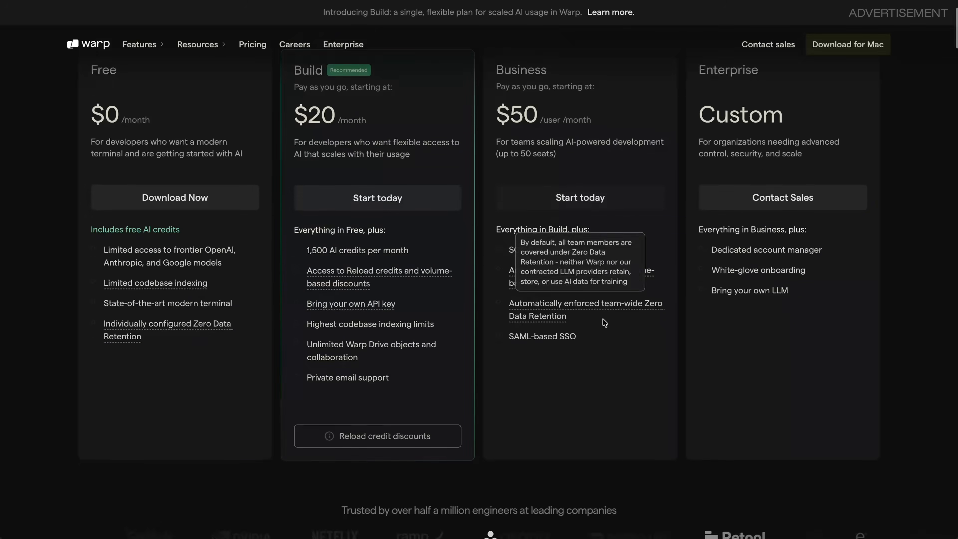
{"action": "scroll", "scroll_direction": "down", "scroll_amount": 3}
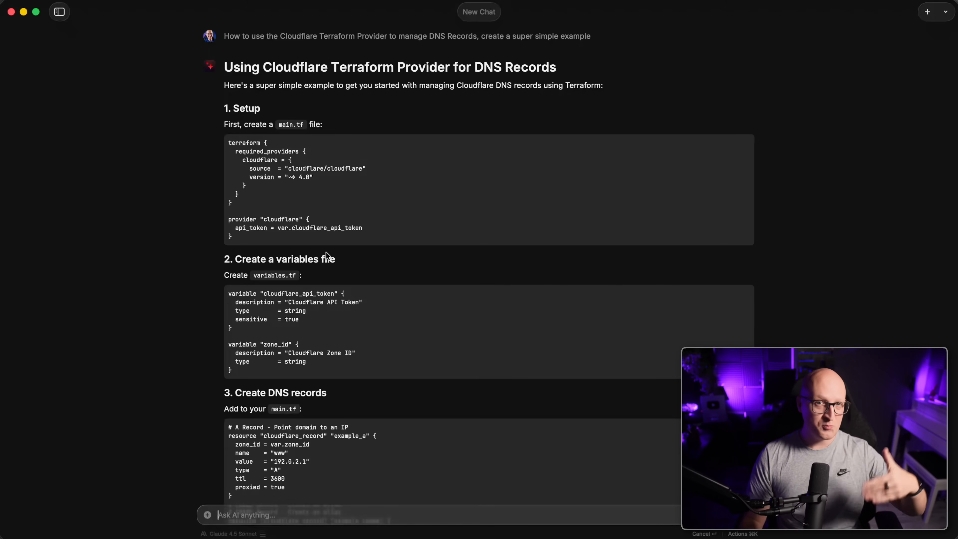
{"action": "scroll", "scroll_direction": "down", "scroll_amount": 3}
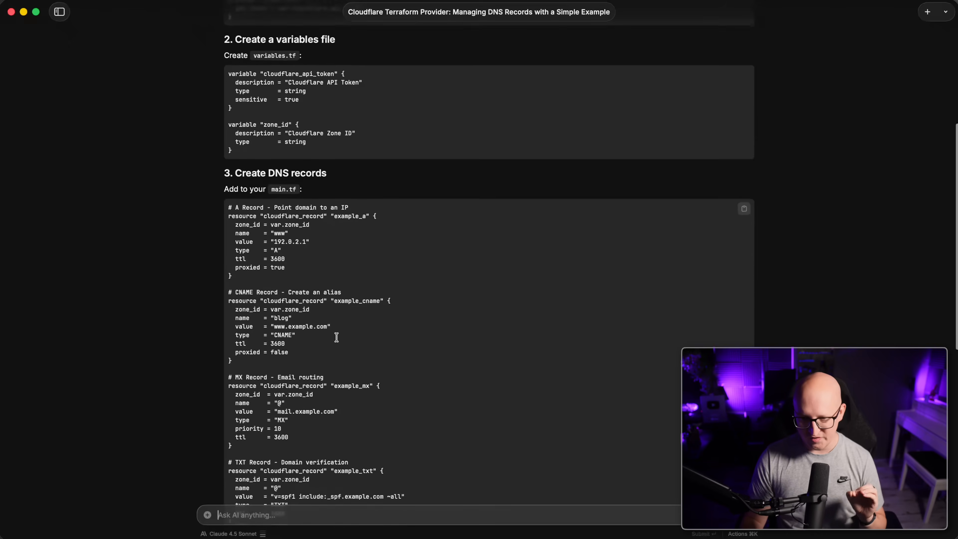
{"action": "scroll", "scroll_direction": "down", "scroll_amount": 3}
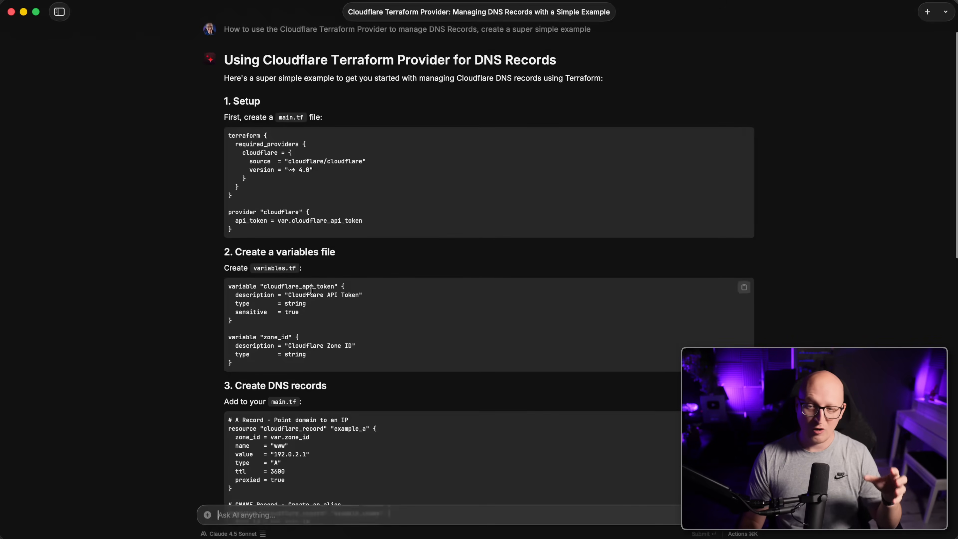
{"action": "scroll", "scroll_direction": "down", "scroll_amount": 3}
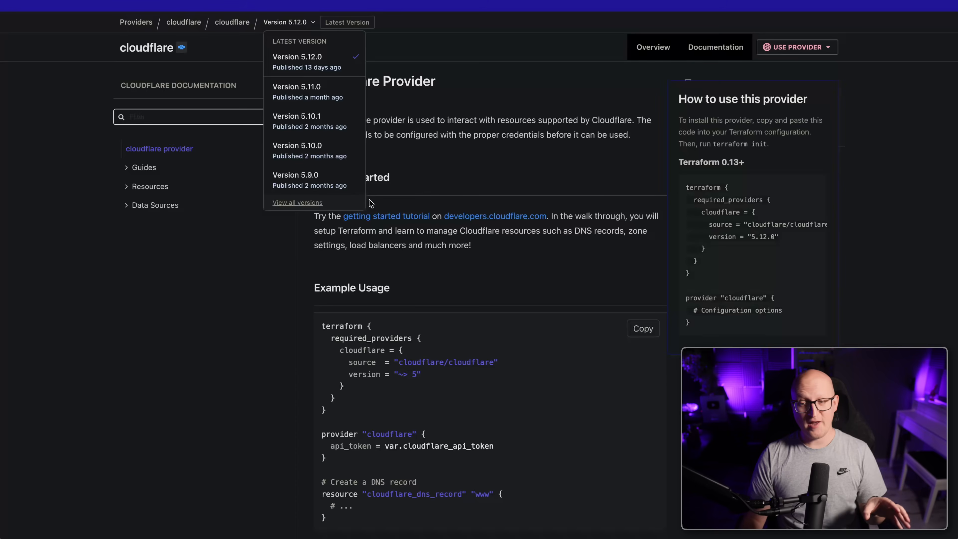
{"action": "mouse_move", "coordinate": [288, 319]}
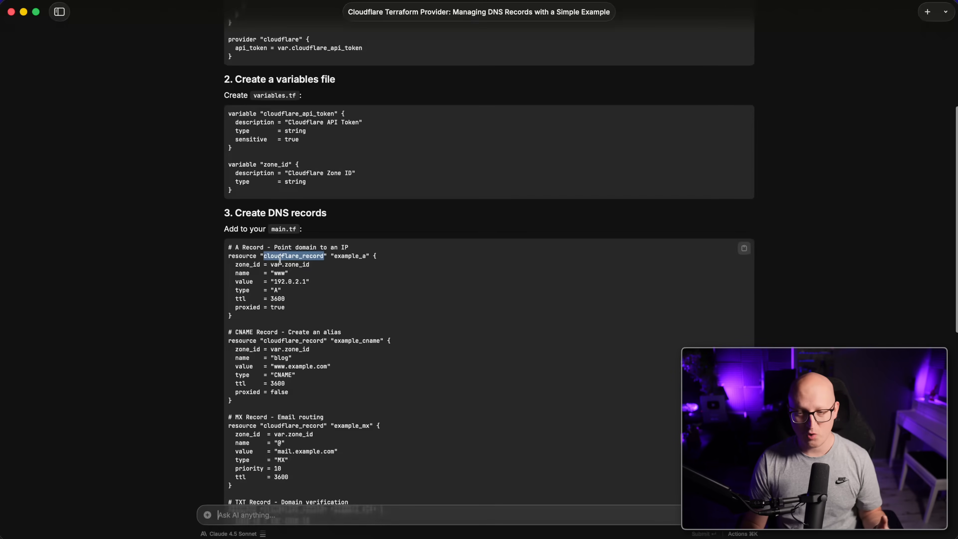
{"action": "mouse_move", "coordinate": [363, 299]}
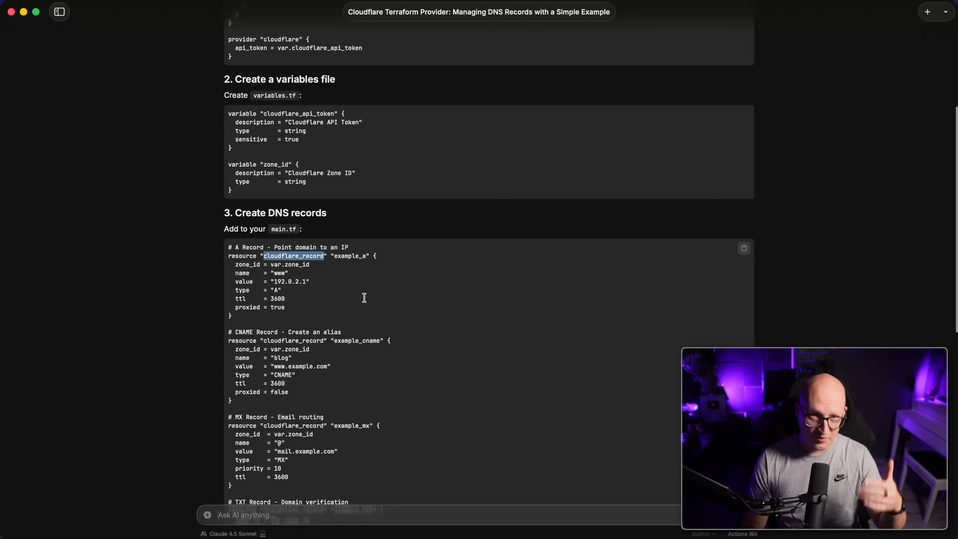
{"action": "scroll", "scroll_direction": "down", "scroll_amount": 3}
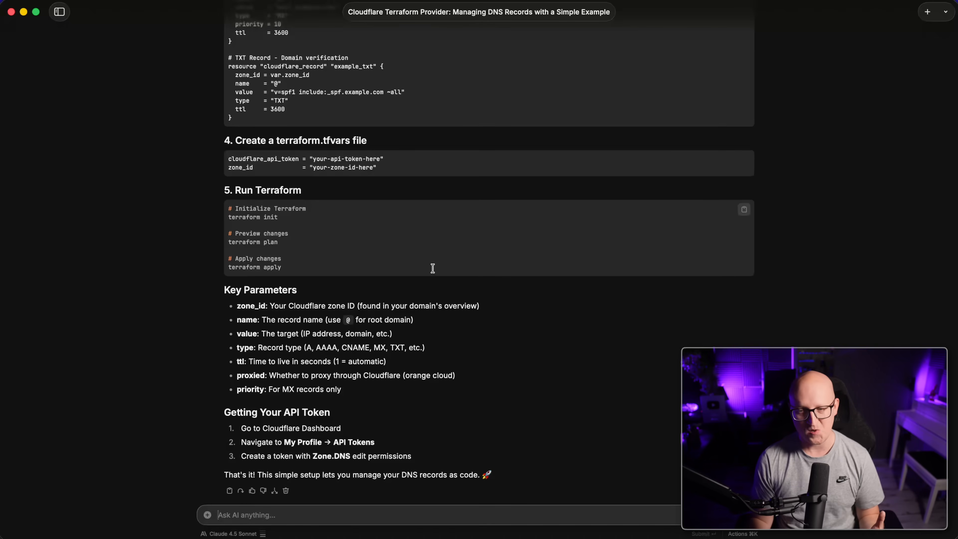
{"action": "scroll", "scroll_direction": "down", "scroll_amount": 3}
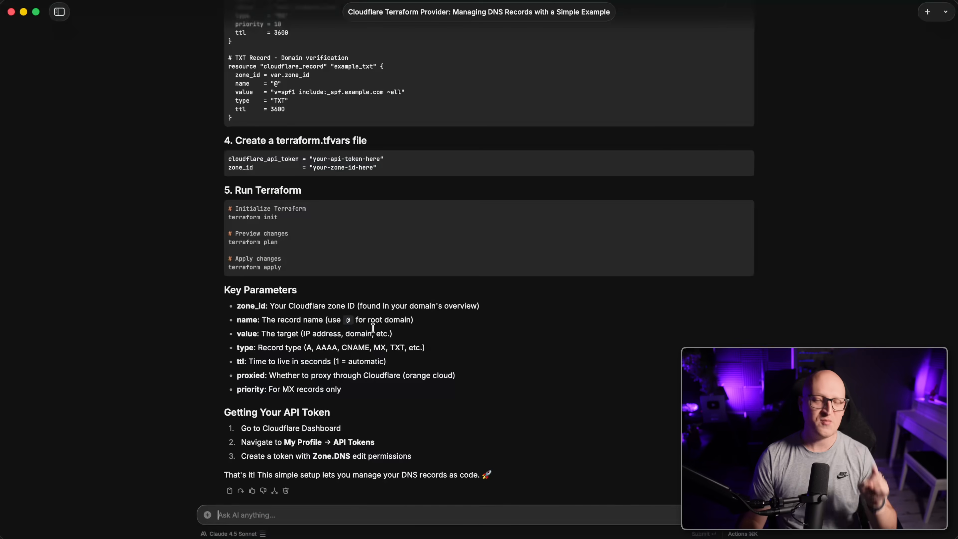
{"action": "type", "text": "Can you use @con"}
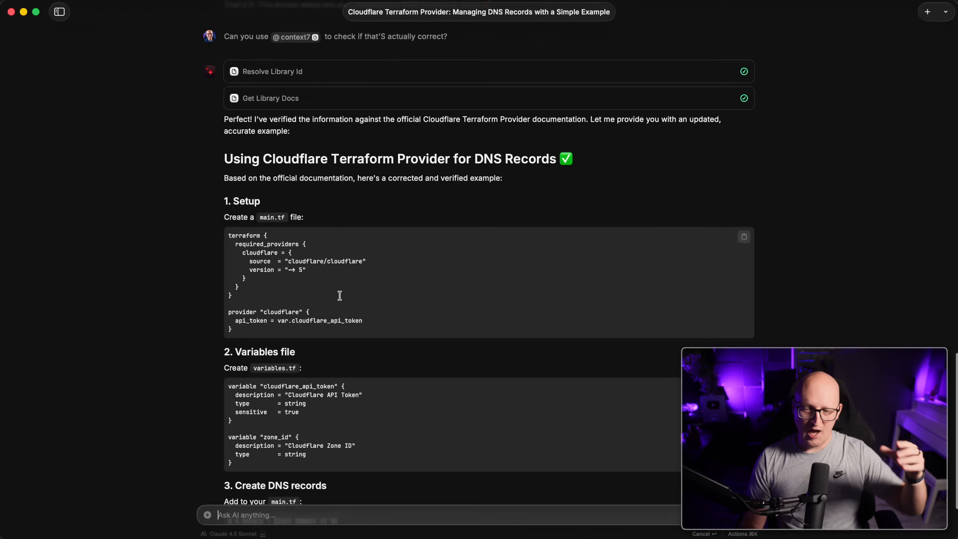
{"action": "double_click", "coordinate": [295, 270]}
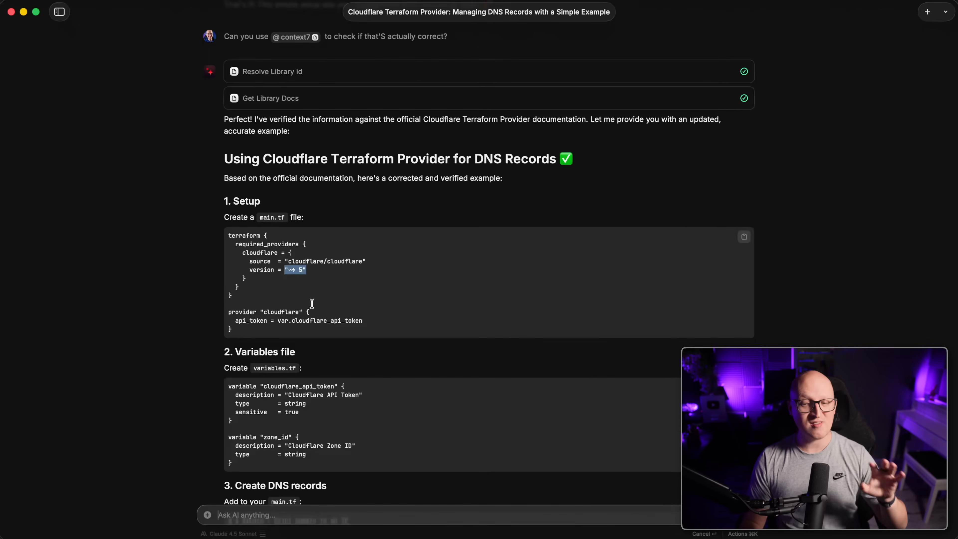
{"action": "scroll", "scroll_direction": "down", "scroll_amount": 3}
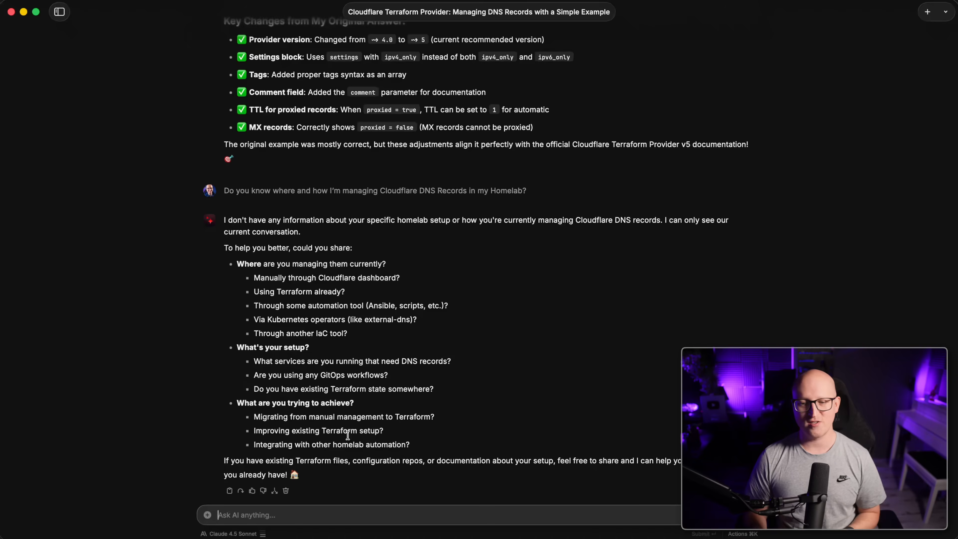
{"action": "type", "text": "@notionapi"}
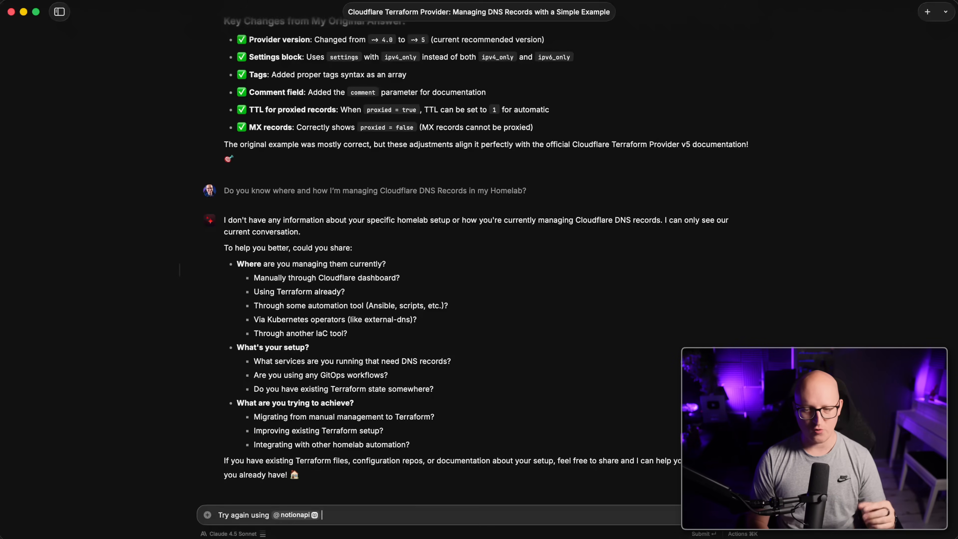
{"action": "type", "text": "@gitlab"}
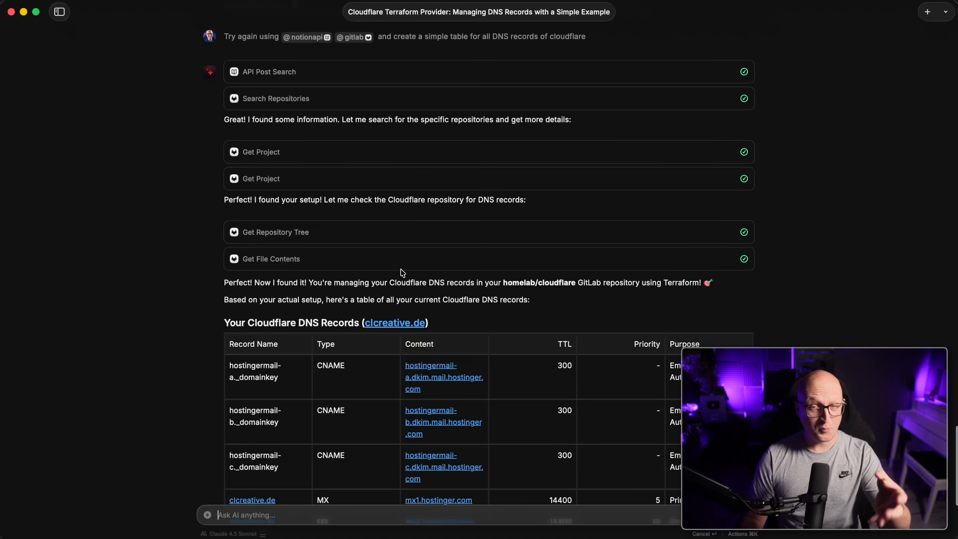
{"action": "scroll", "scroll_direction": "down", "scroll_amount": 3}
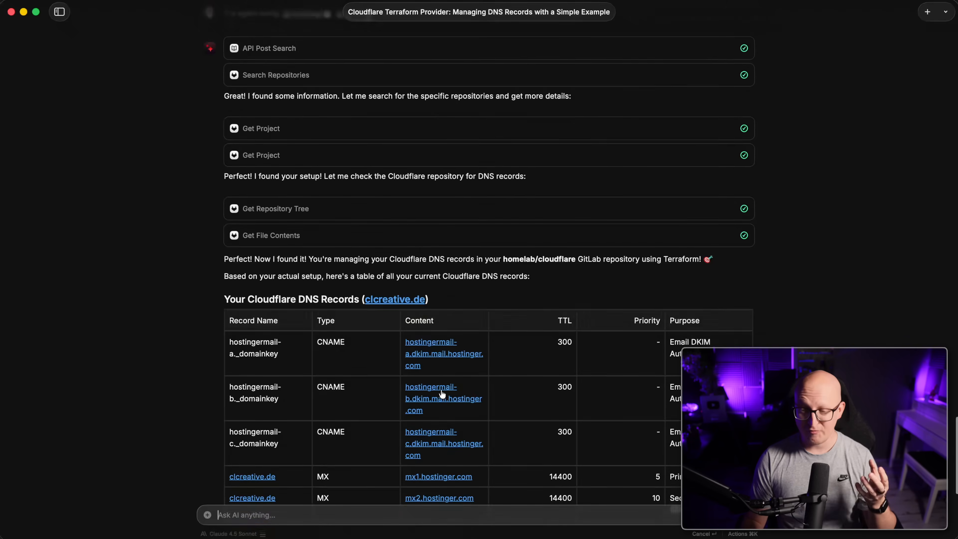
{"action": "scroll", "scroll_direction": "down", "scroll_amount": 3}
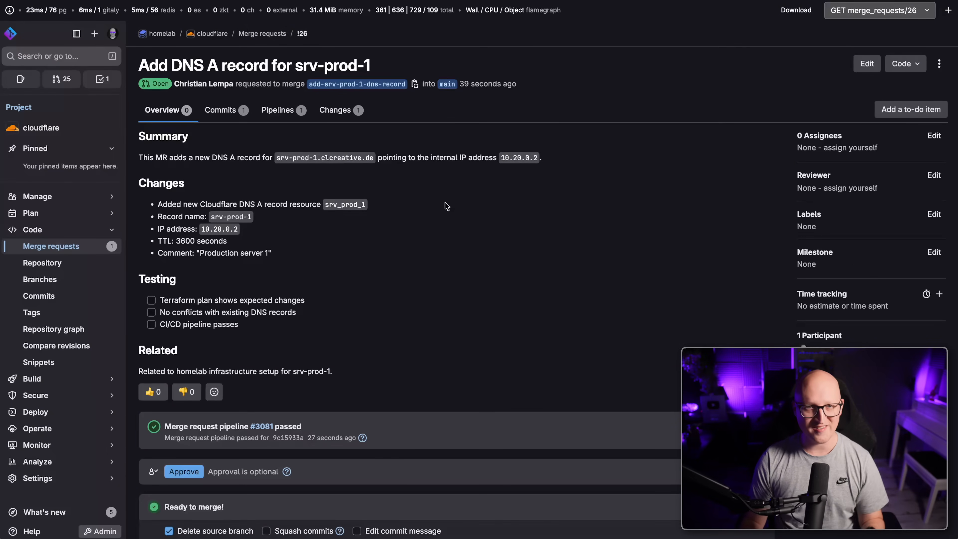
{"action": "mouse_move", "coordinate": [463, 239]}
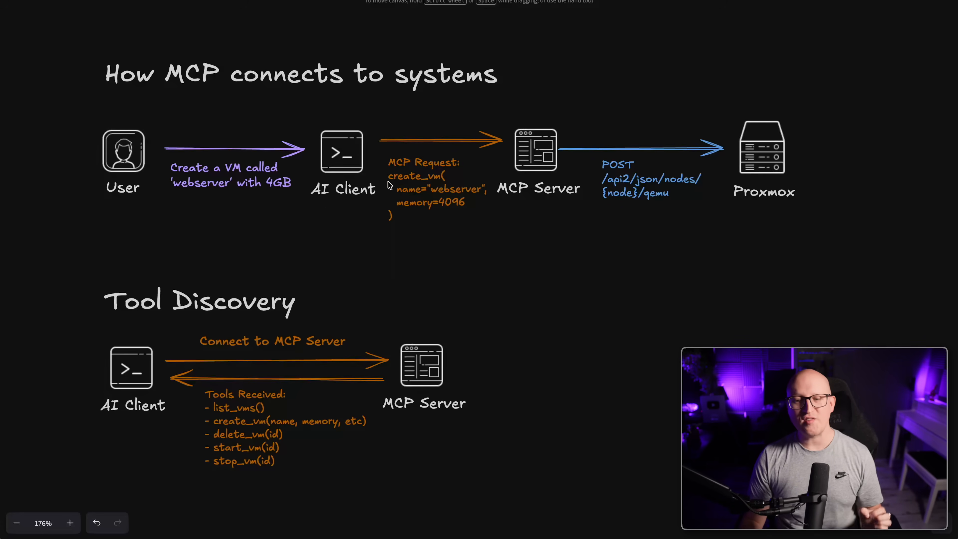
{"action": "mouse_move", "coordinate": [480, 230]}
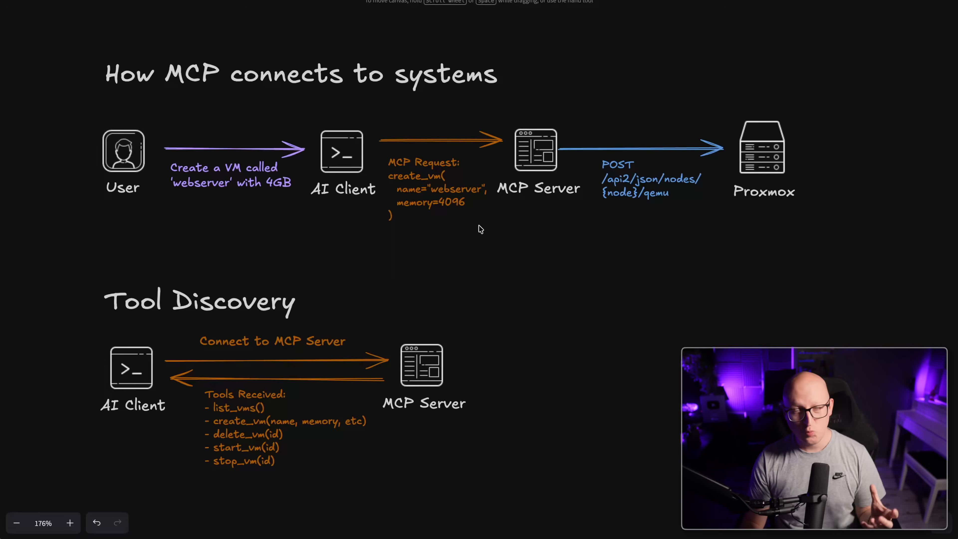
{"action": "mouse_move", "coordinate": [618, 210]}
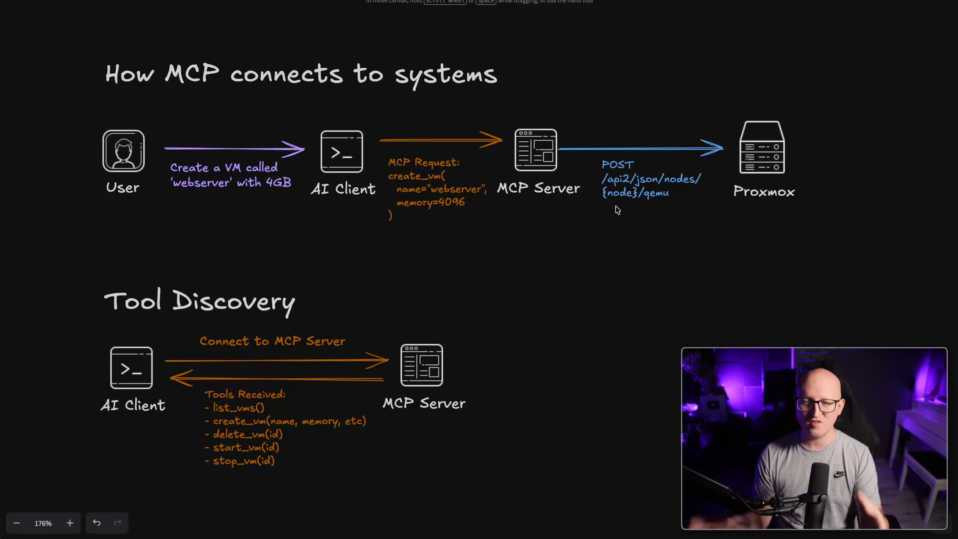
{"action": "scroll", "scroll_direction": "down", "scroll_amount": 3}
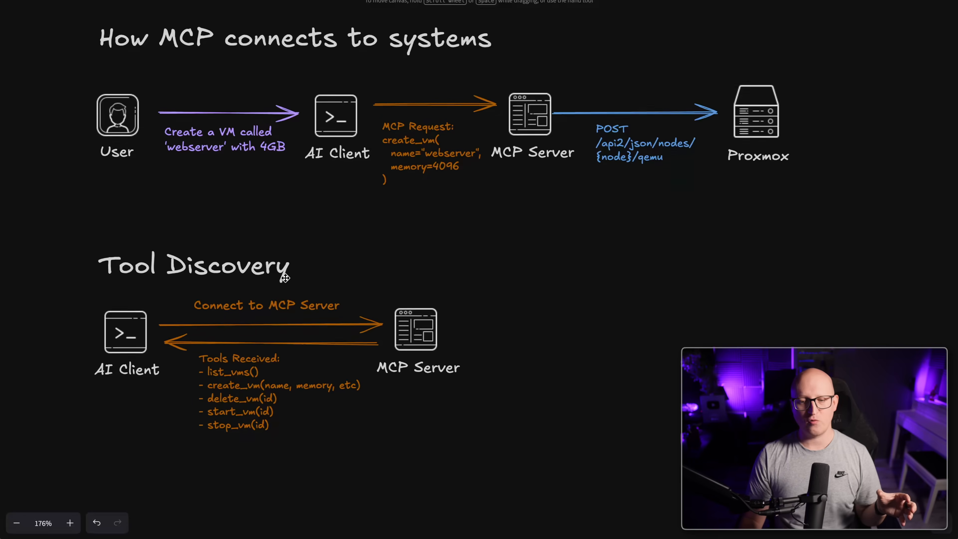
{"action": "scroll", "scroll_direction": "down", "scroll_amount": 3}
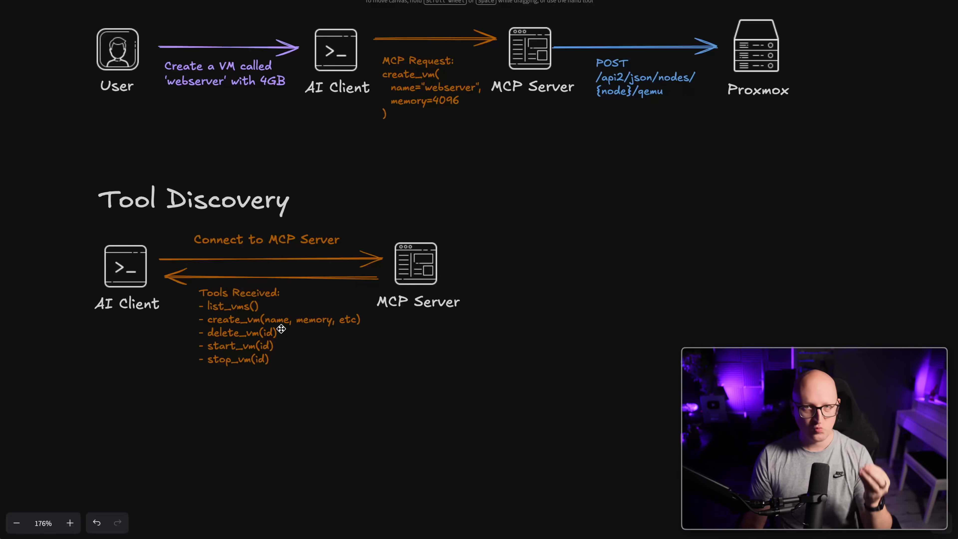
{"action": "mouse_move", "coordinate": [173, 306]}
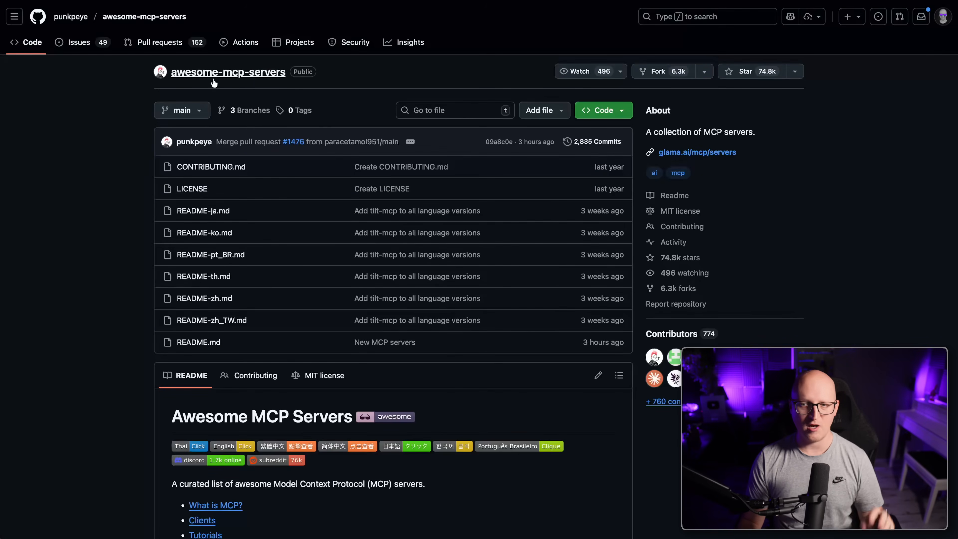
Scroll the awesome-mcp-servers README down to the upstash/context7 entry under Knowledge & Memory
{"action": "scroll", "scroll_direction": "down", "scroll_amount": 3}
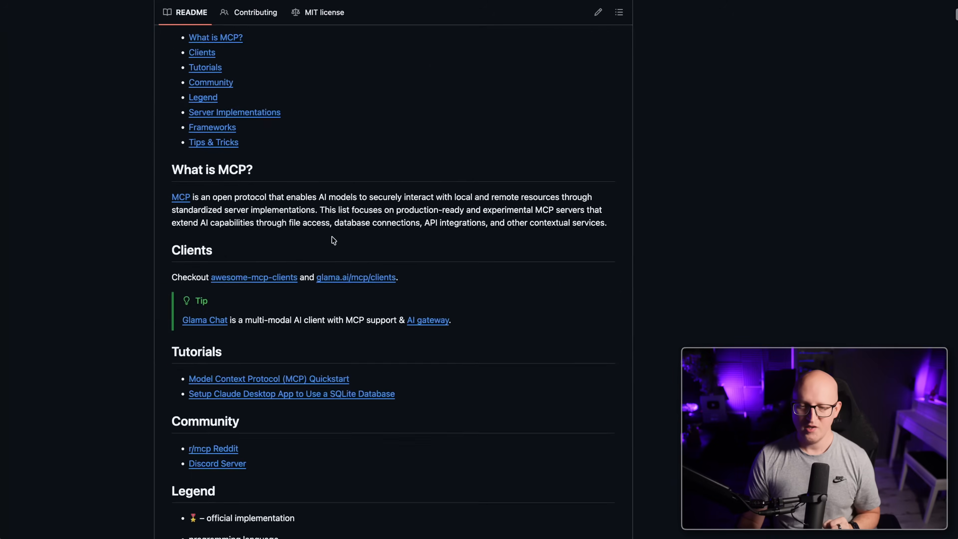
{"action": "scroll", "scroll_direction": "down", "scroll_amount": 3}
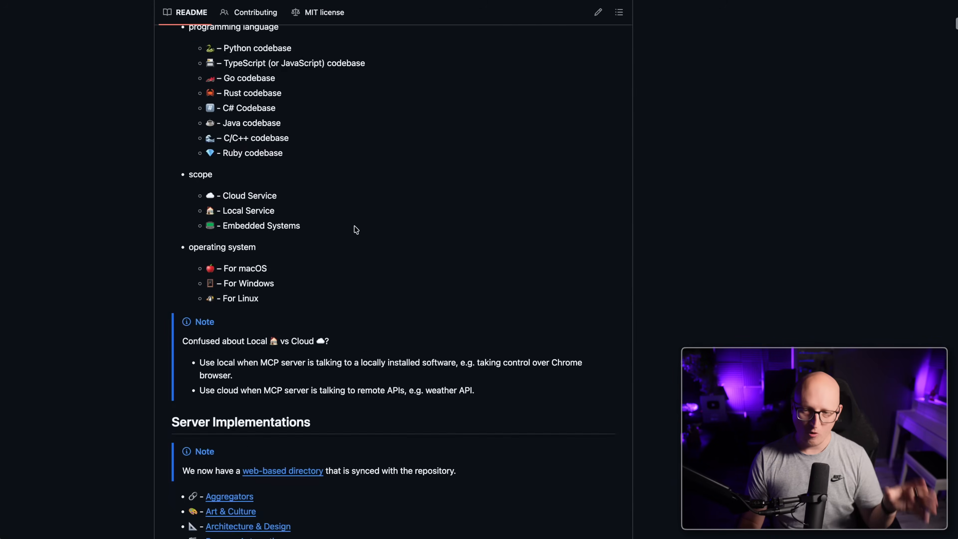
{"action": "scroll", "scroll_direction": "down", "scroll_amount": 3}
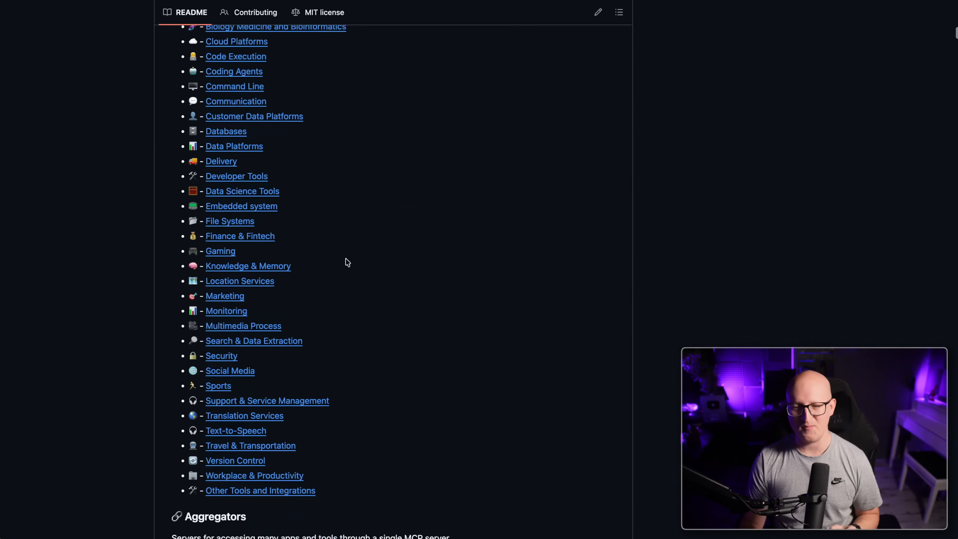
{"action": "scroll", "scroll_direction": "up", "scroll_amount": 3}
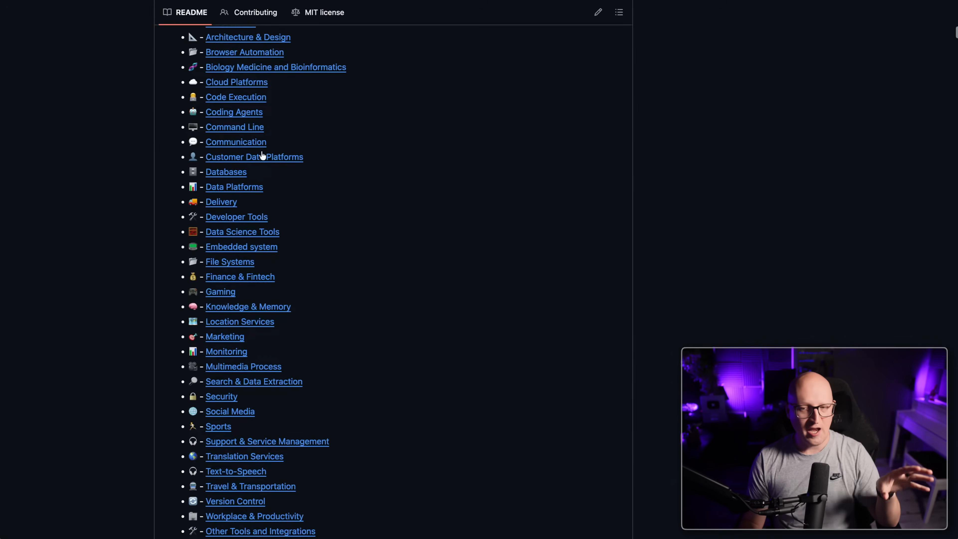
{"action": "scroll", "scroll_direction": "down", "scroll_amount": 3}
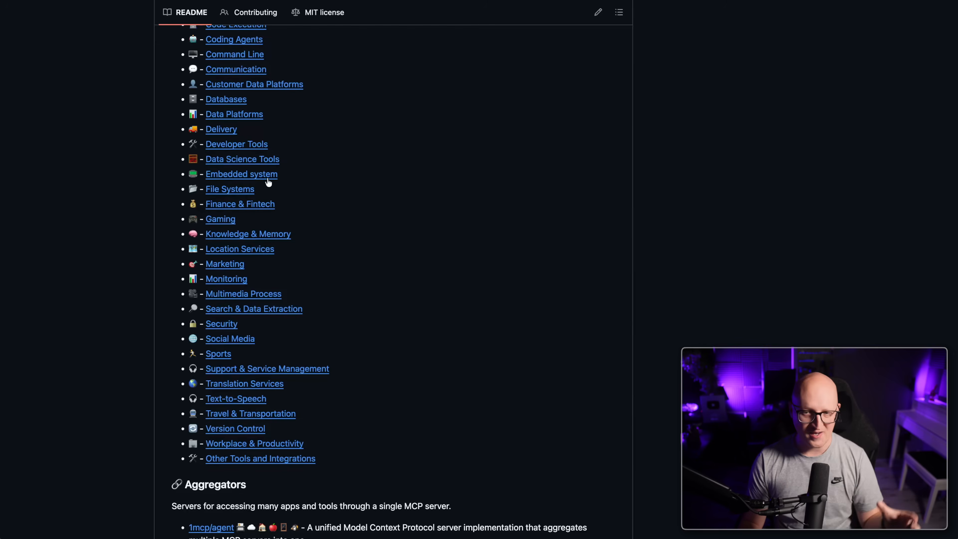
{"action": "scroll", "scroll_direction": "down", "scroll_amount": 3}
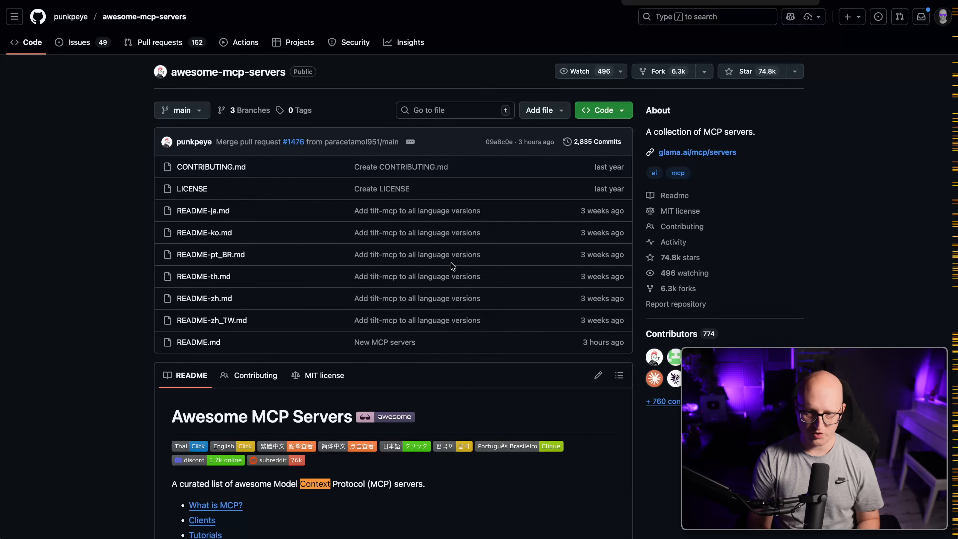
{"action": "scroll", "scroll_direction": "down", "scroll_amount": 3}
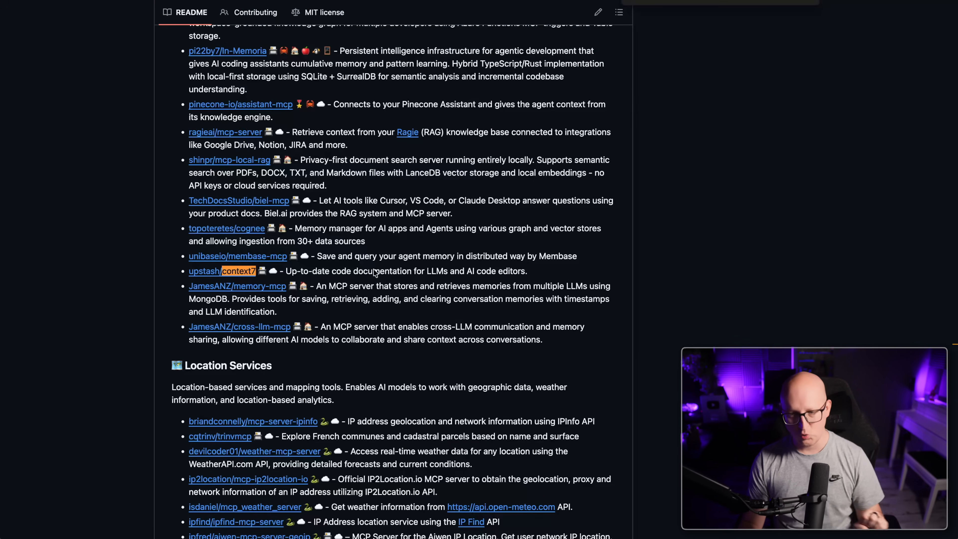
{"action": "mouse_move", "coordinate": [248, 275]}
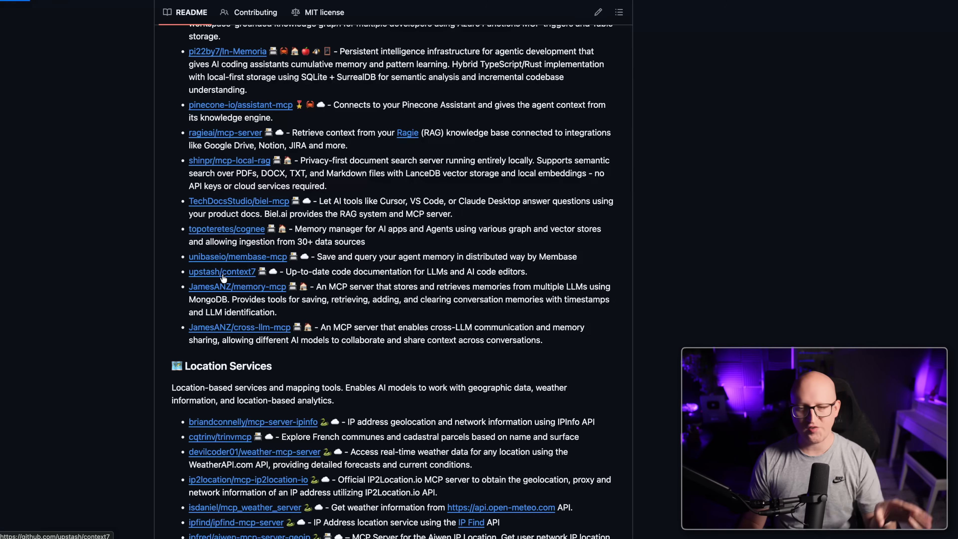
{"action": "left_click", "coordinate": [221, 272]}
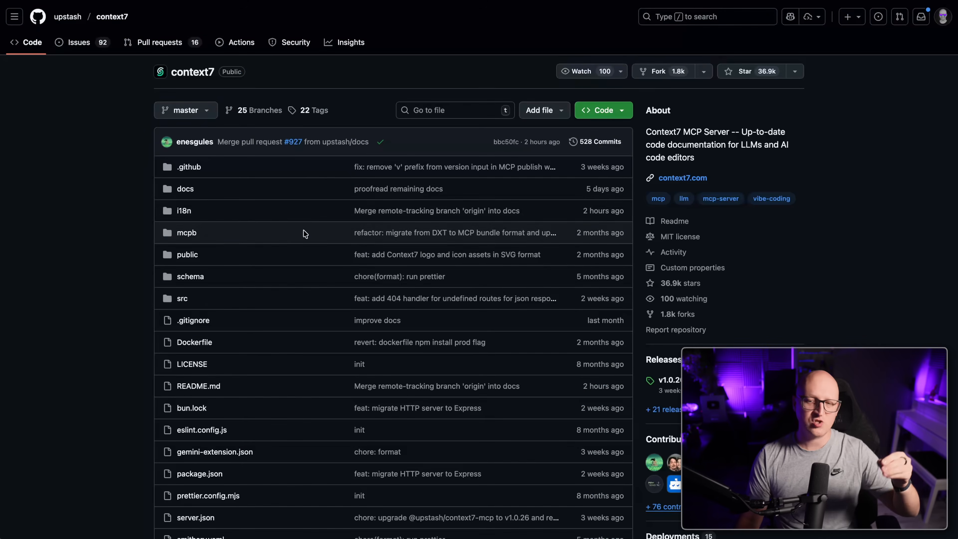
{"action": "scroll", "scroll_direction": "down", "scroll_amount": 3}
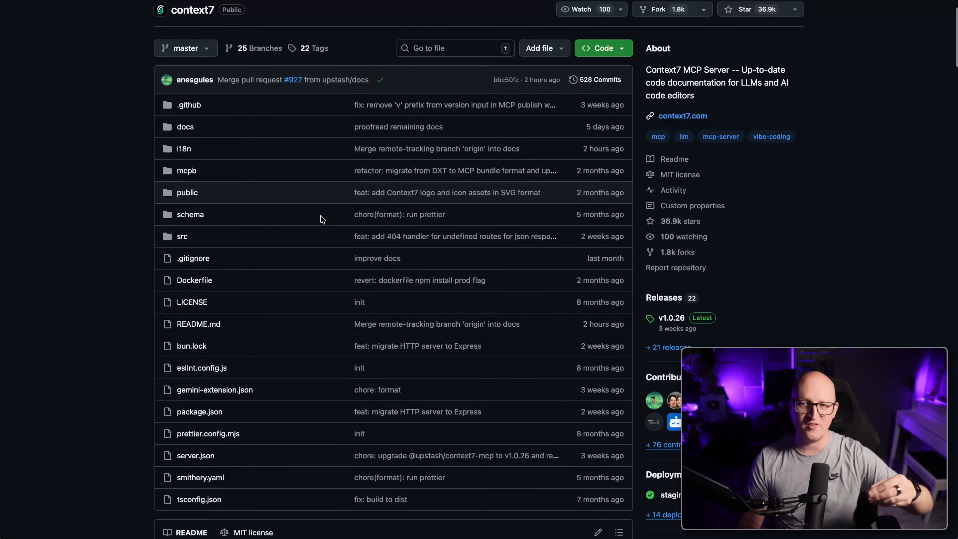
{"action": "scroll", "scroll_direction": "down", "scroll_amount": 3}
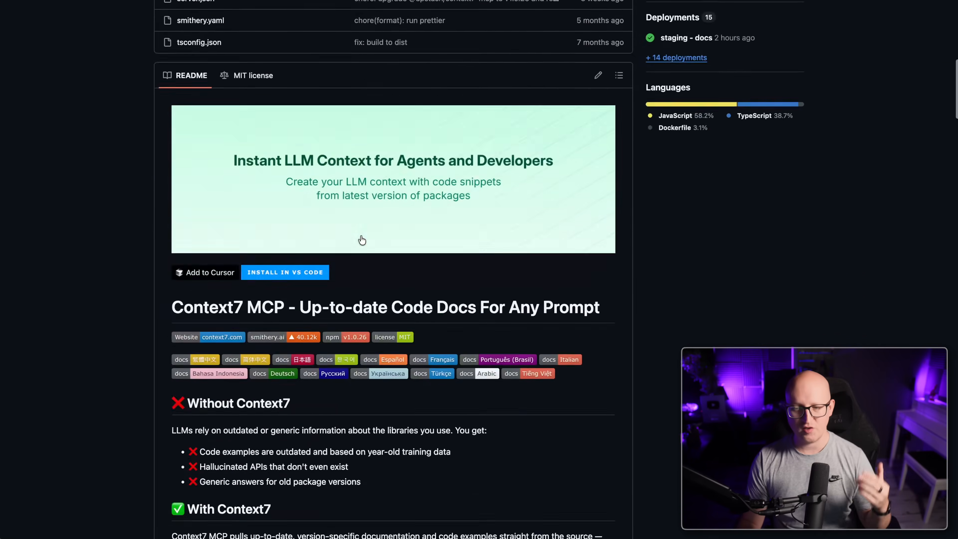
{"action": "scroll", "scroll_direction": "down", "scroll_amount": 3}
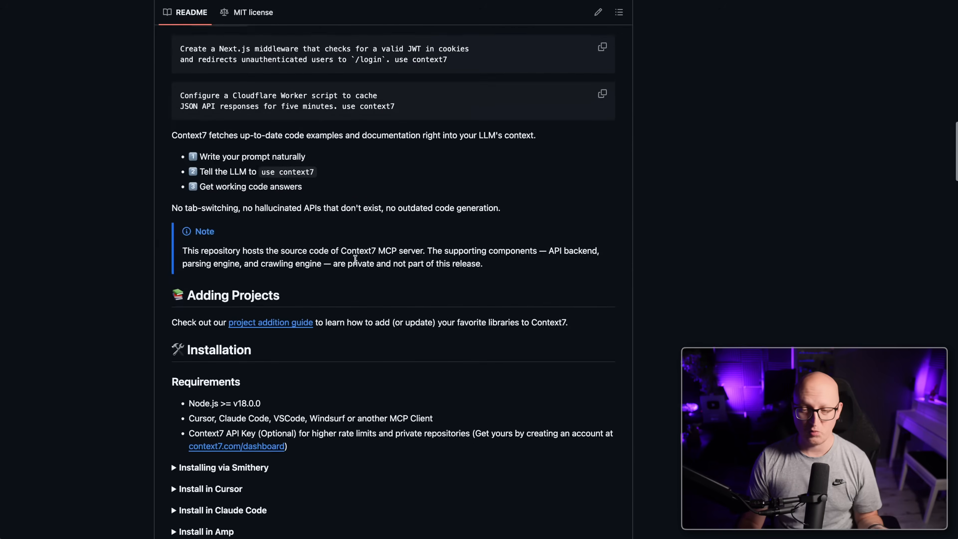
{"action": "scroll", "scroll_direction": "down", "scroll_amount": 3}
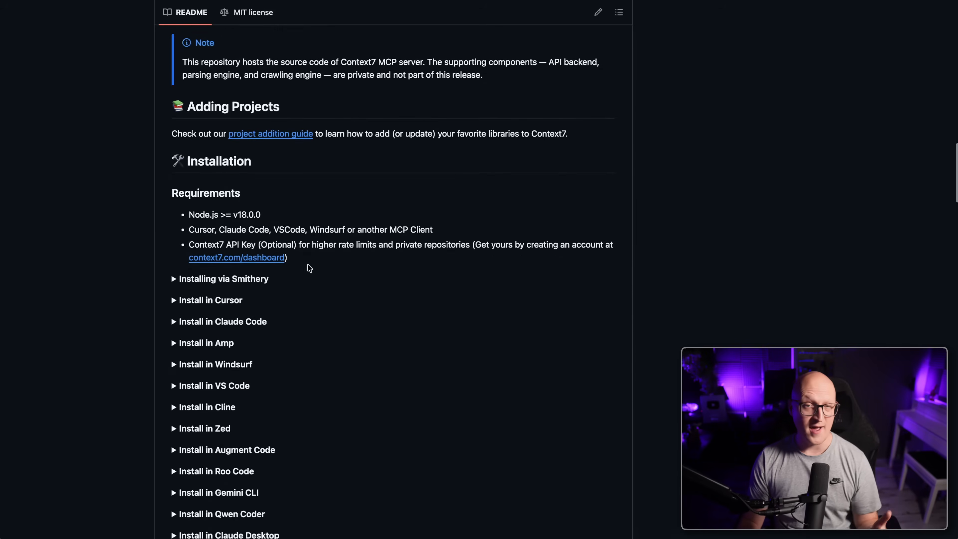
{"action": "scroll", "scroll_direction": "down", "scroll_amount": 3}
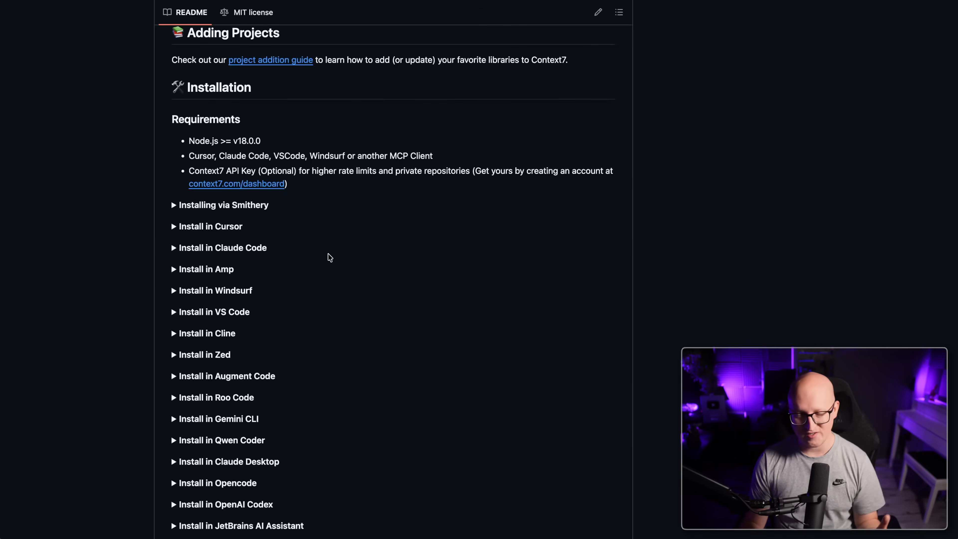
{"action": "scroll", "scroll_direction": "down", "scroll_amount": 3}
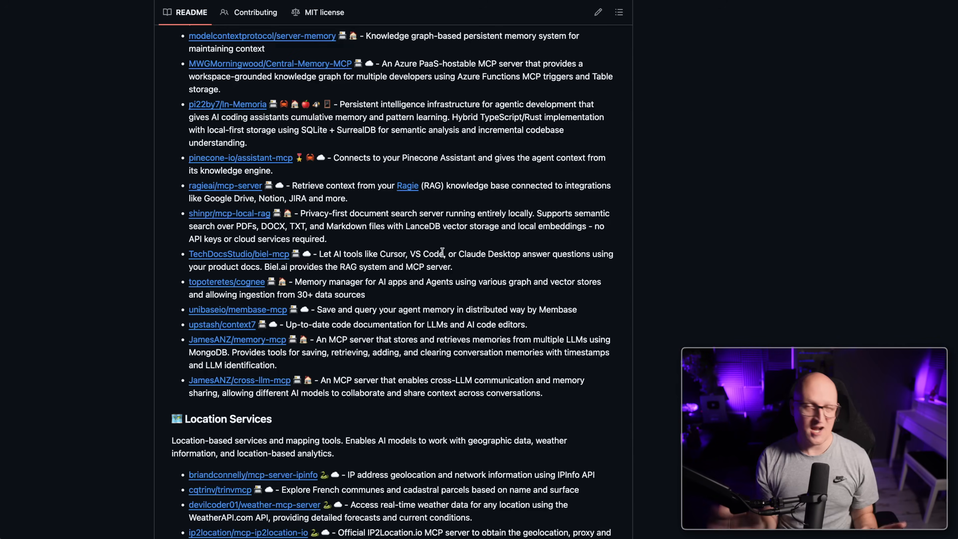
{"action": "scroll", "scroll_direction": "down", "scroll_amount": 3}
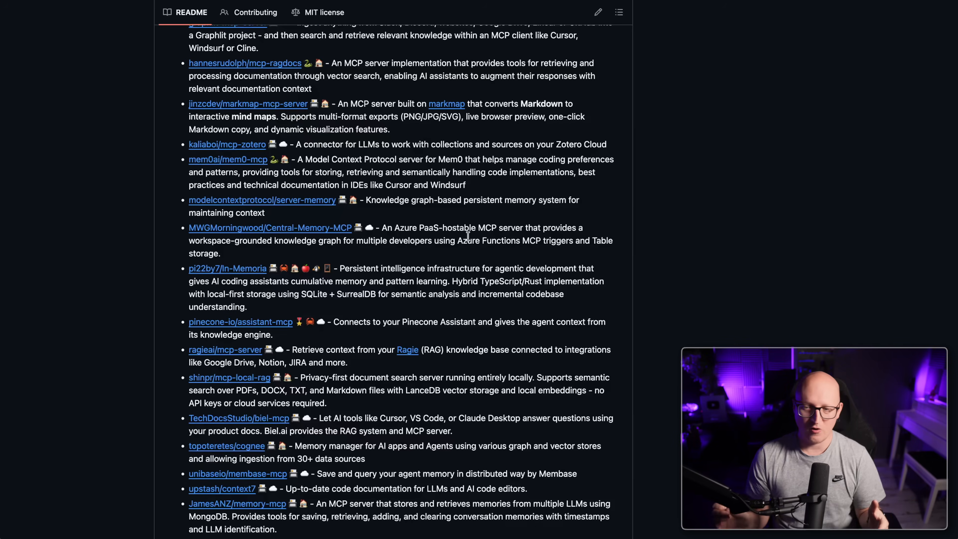
{"action": "mouse_move", "coordinate": [494, 264]}
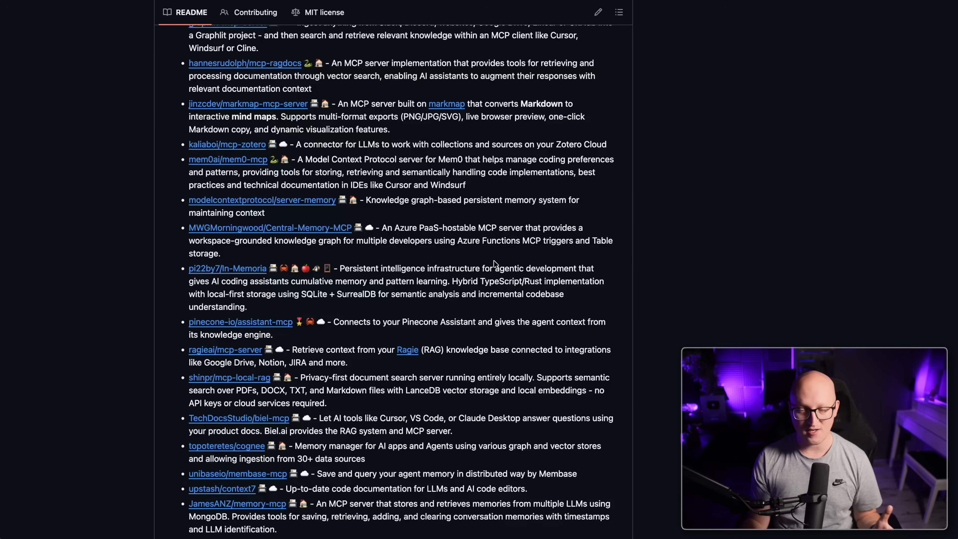
{"action": "scroll", "scroll_direction": "up", "scroll_amount": 3}
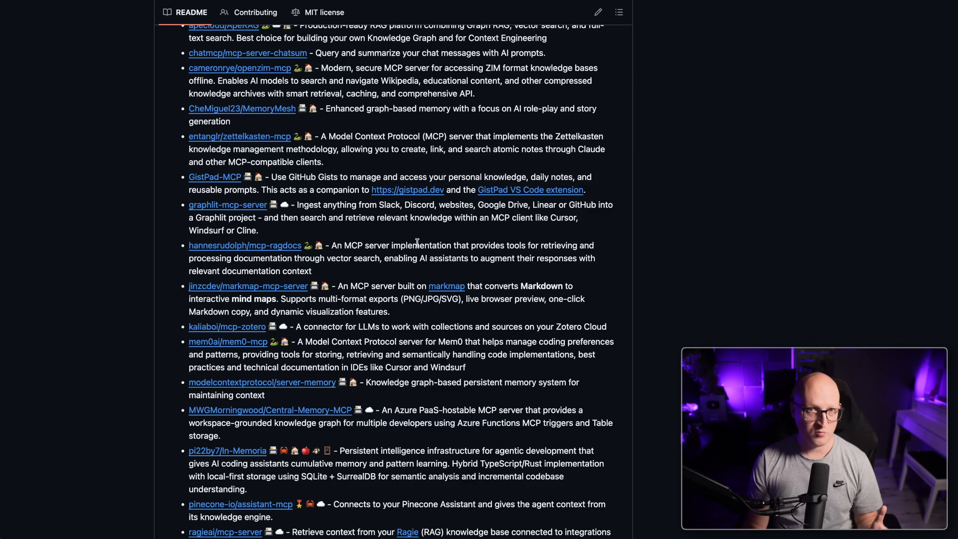
{"action": "scroll", "scroll_direction": "down", "scroll_amount": 3}
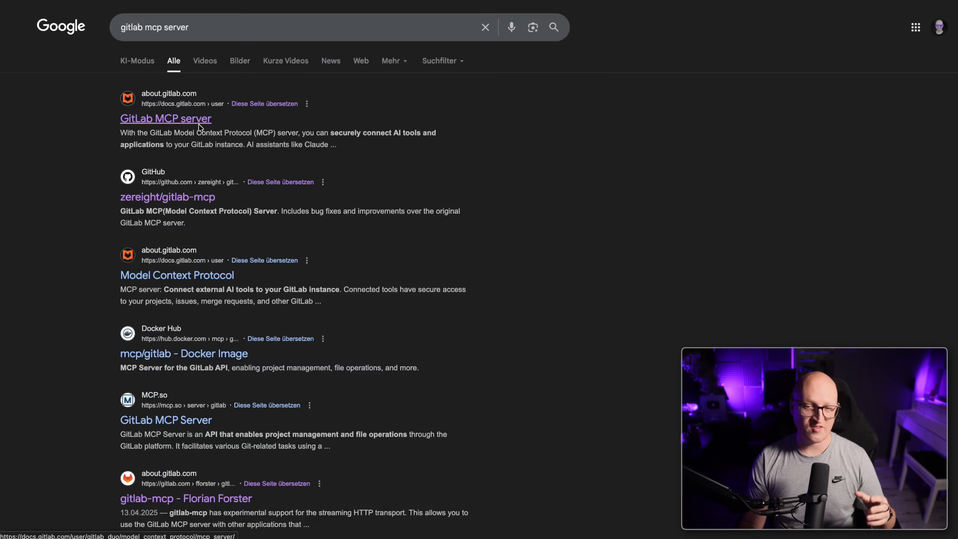
View GitLab's official MCP server docs, then navigate to the zereight/gitlab-mcp repository
{"action": "left_click", "coordinate": [166, 118]}
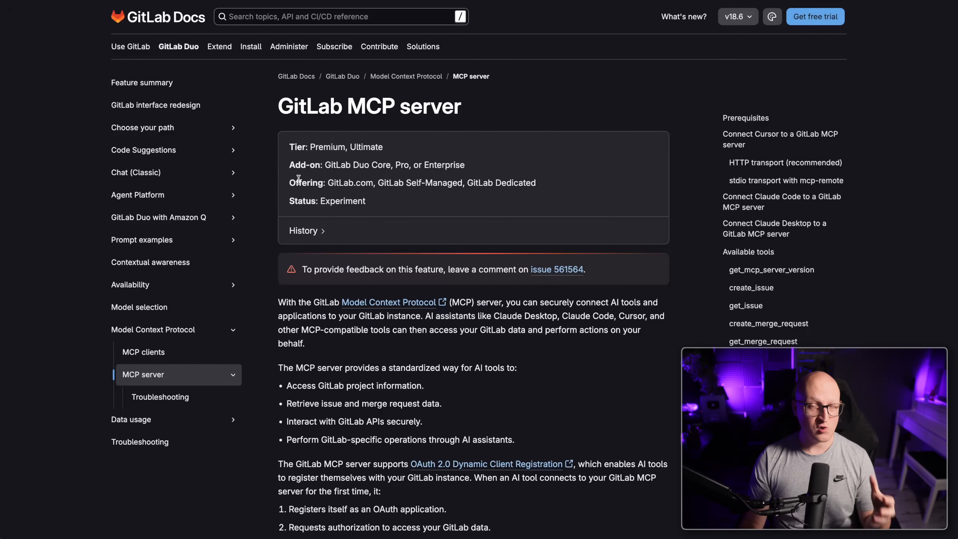
{"action": "left_click_drag", "start_coordinate": [298, 106], "coordinate": [411, 106]}
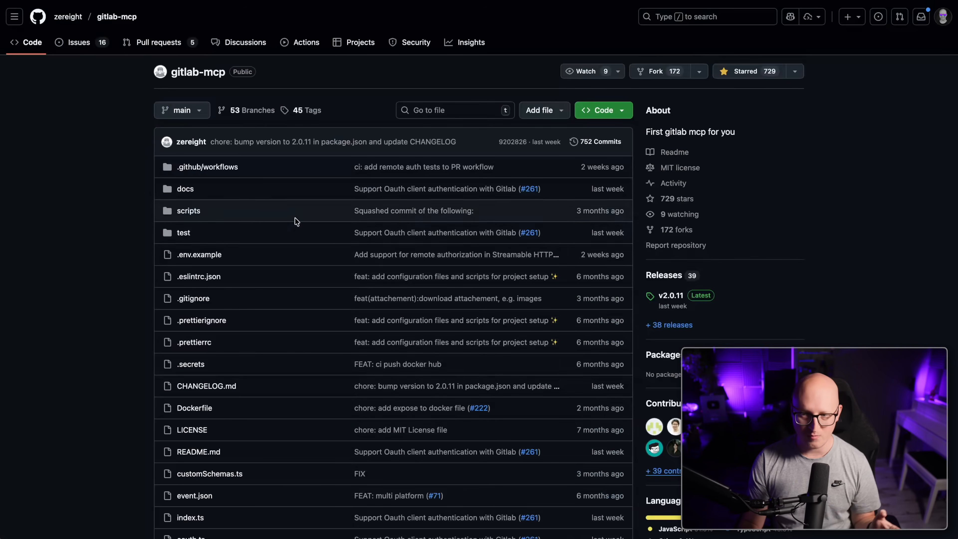
{"action": "scroll", "scroll_direction": "down", "scroll_amount": 3}
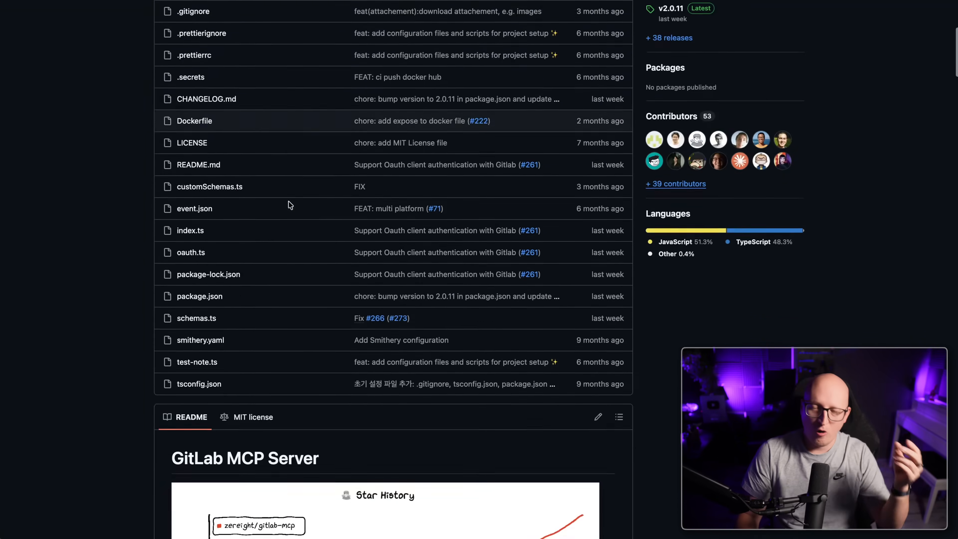
{"action": "scroll", "scroll_direction": "down", "scroll_amount": 3}
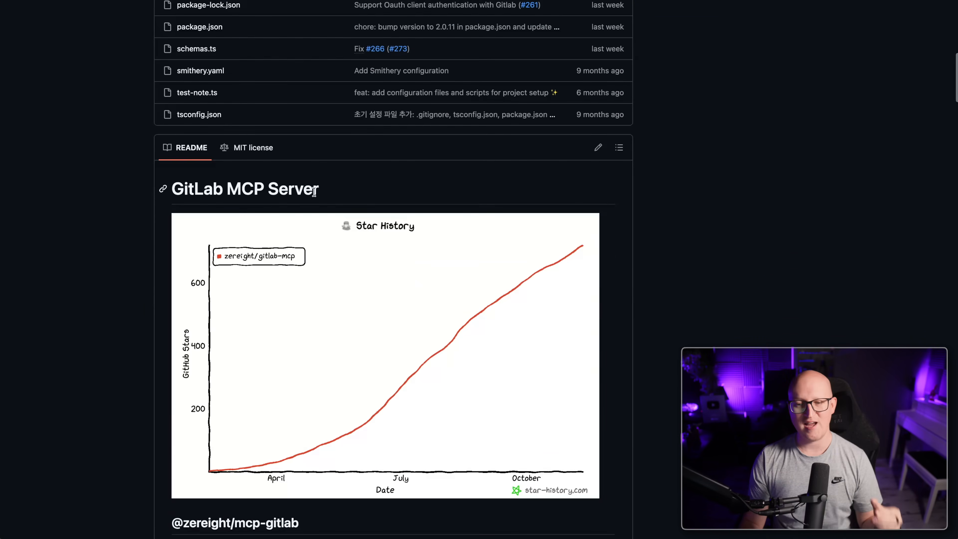
{"action": "scroll", "scroll_direction": "down", "scroll_amount": 3}
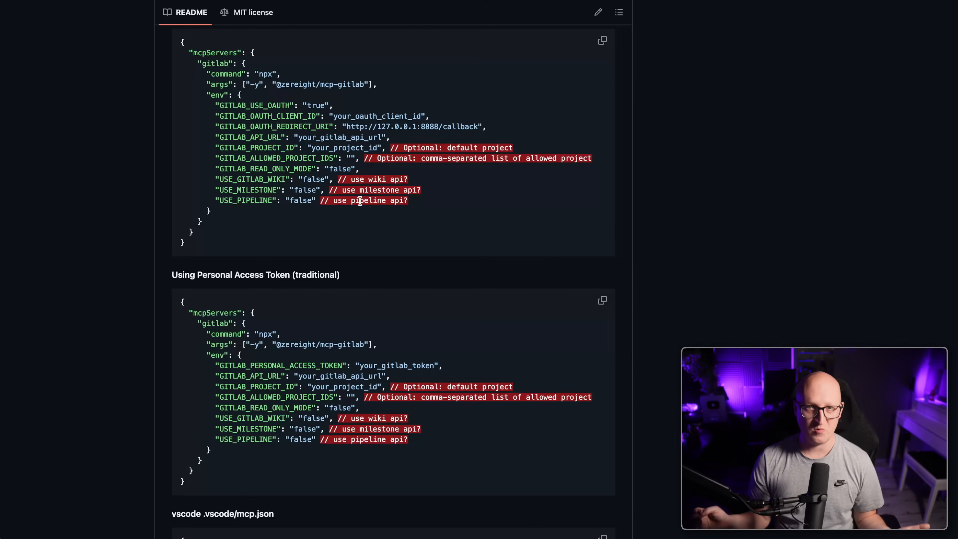
{"action": "scroll", "scroll_direction": "up", "scroll_amount": 3}
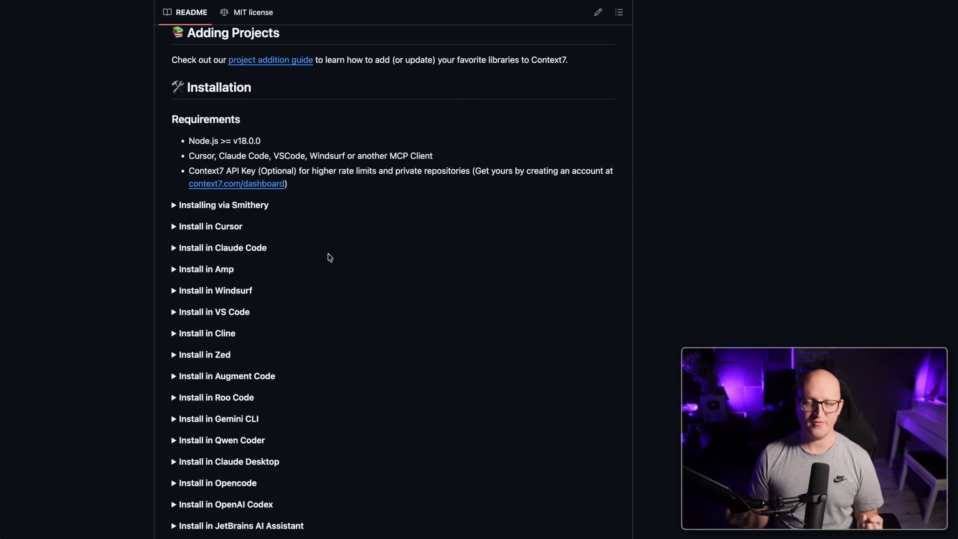
Scroll the Context7 README to the Install in Cursor remote and local JSON config snippets
{"action": "scroll", "scroll_direction": "down", "scroll_amount": 3}
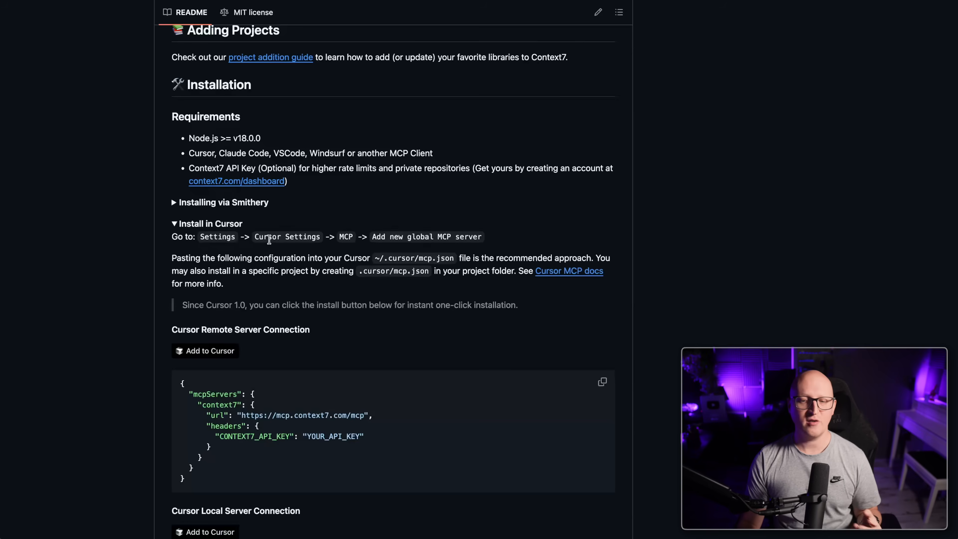
{"action": "scroll", "scroll_direction": "down", "scroll_amount": 3}
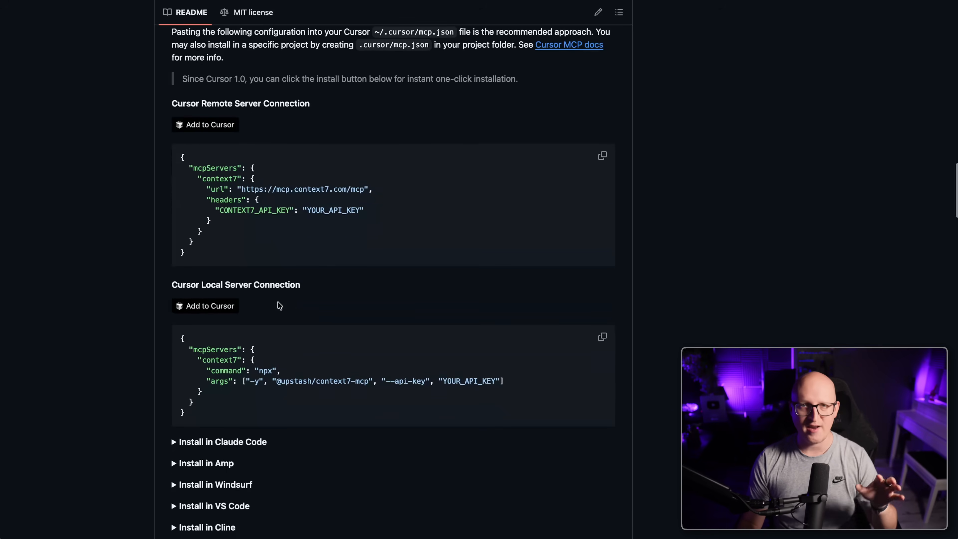
{"action": "scroll", "scroll_direction": "down", "scroll_amount": 3}
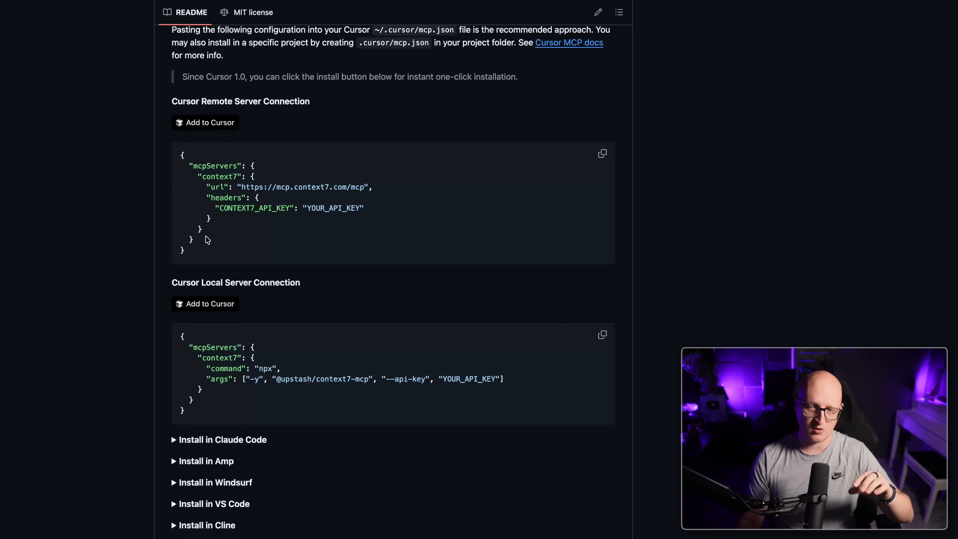
{"action": "mouse_move", "coordinate": [231, 248]}
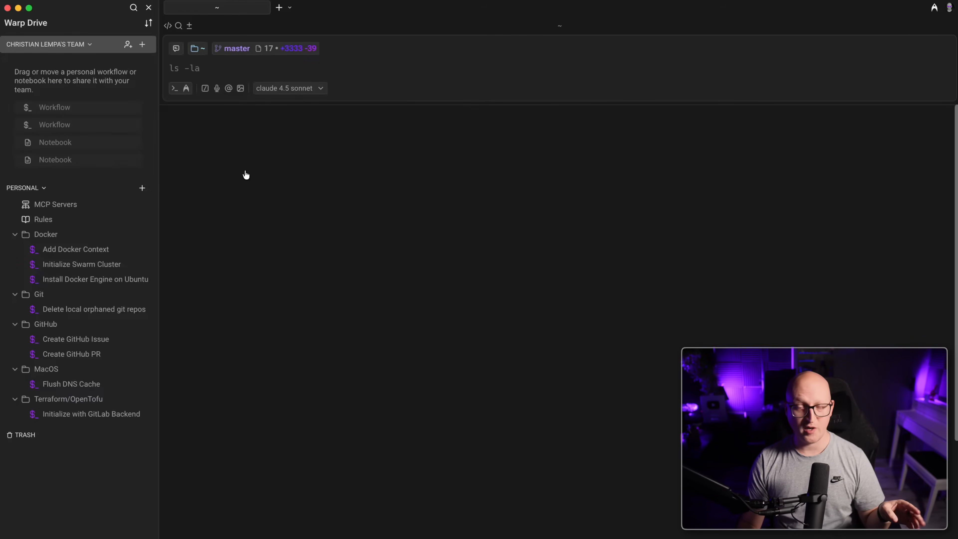
{"action": "mouse_move", "coordinate": [55, 204]}
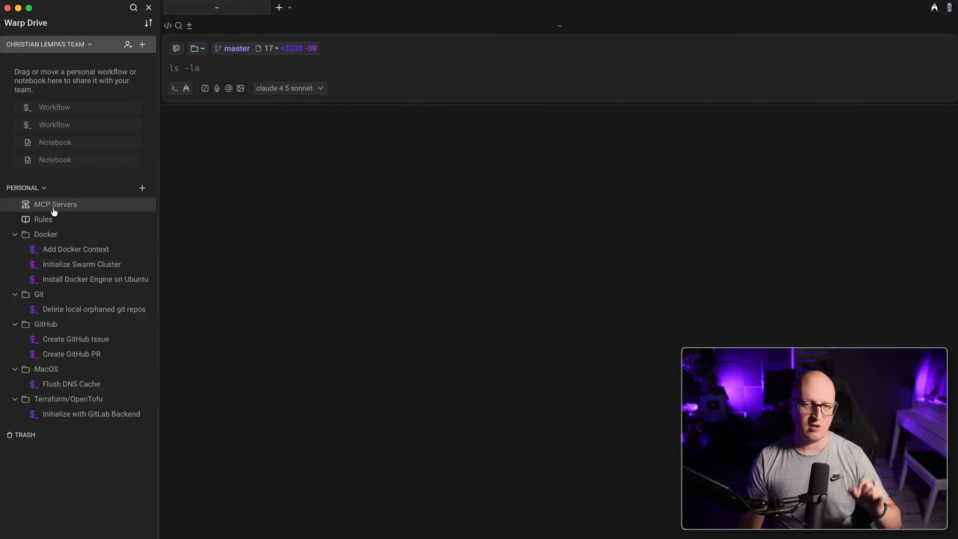
Go to MCP Servers in Warp Drive and start adding a new server definition
{"action": "left_click", "coordinate": [55, 204]}
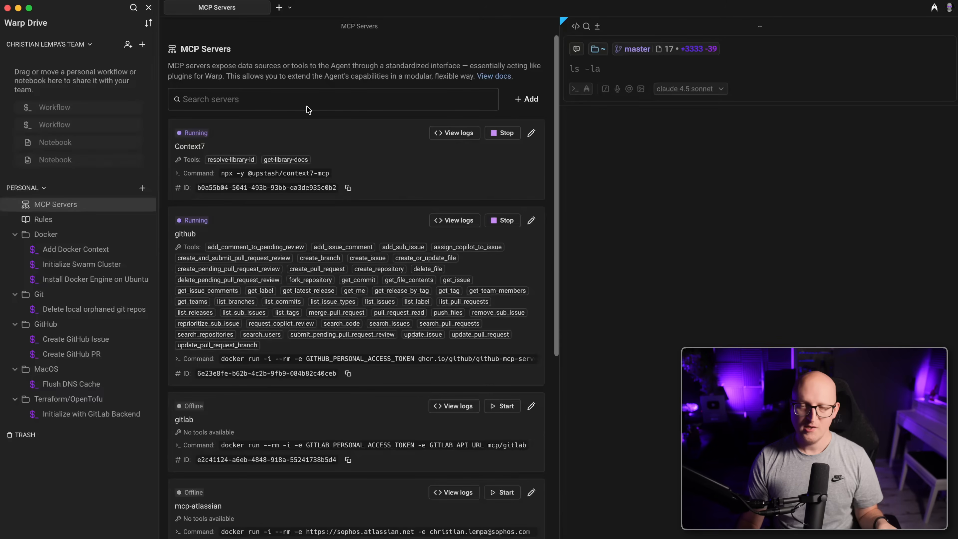
{"action": "mouse_move", "coordinate": [60, 26]}
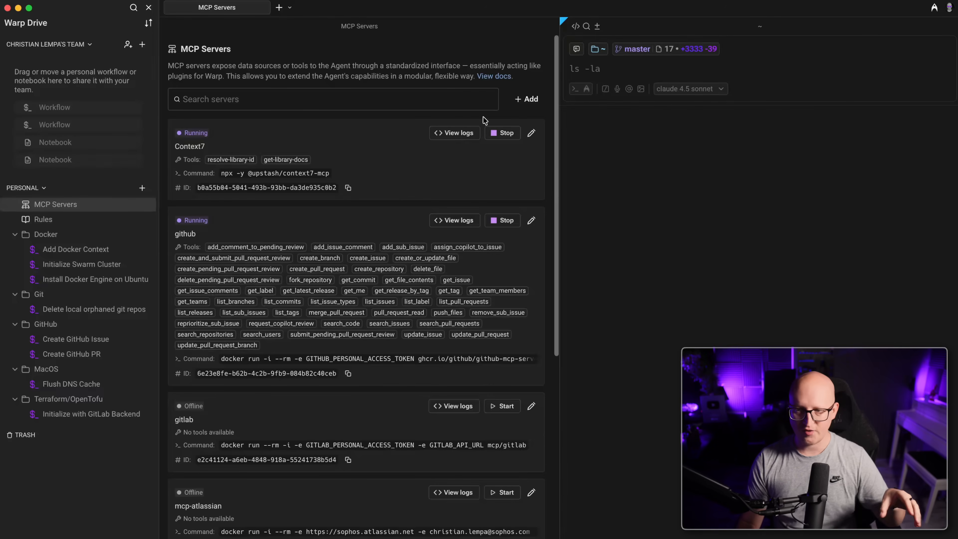
{"action": "left_click", "coordinate": [525, 99]}
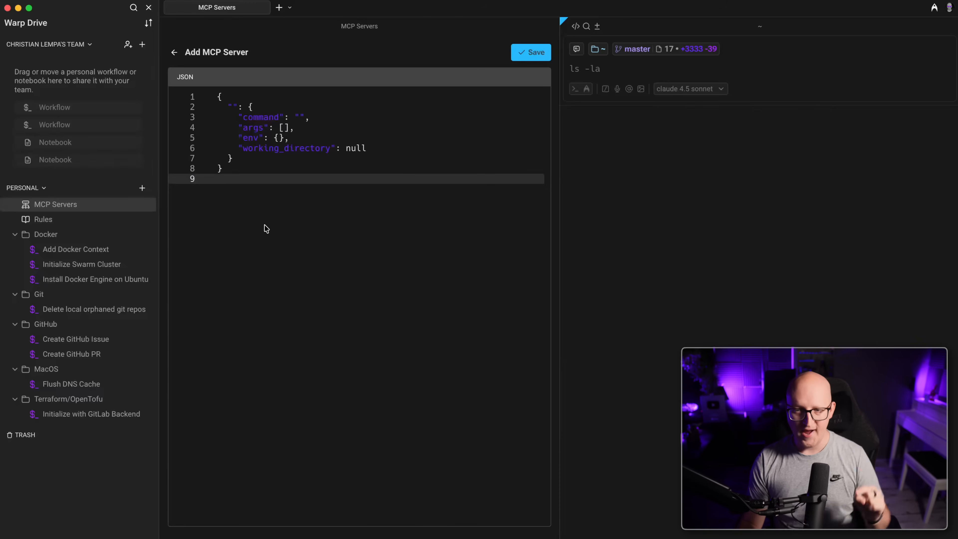
{"action": "key", "text": "cmd+a"}
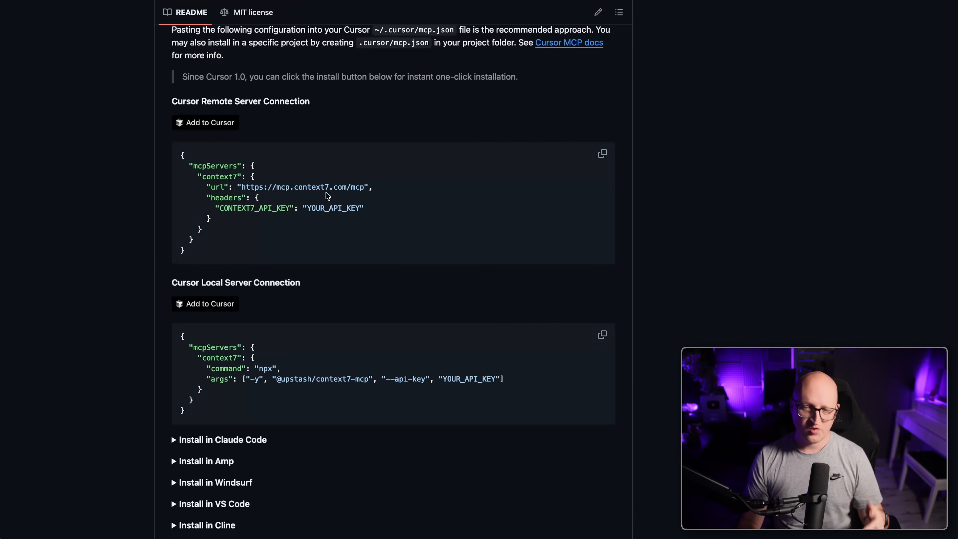
{"action": "mouse_move", "coordinate": [264, 238]}
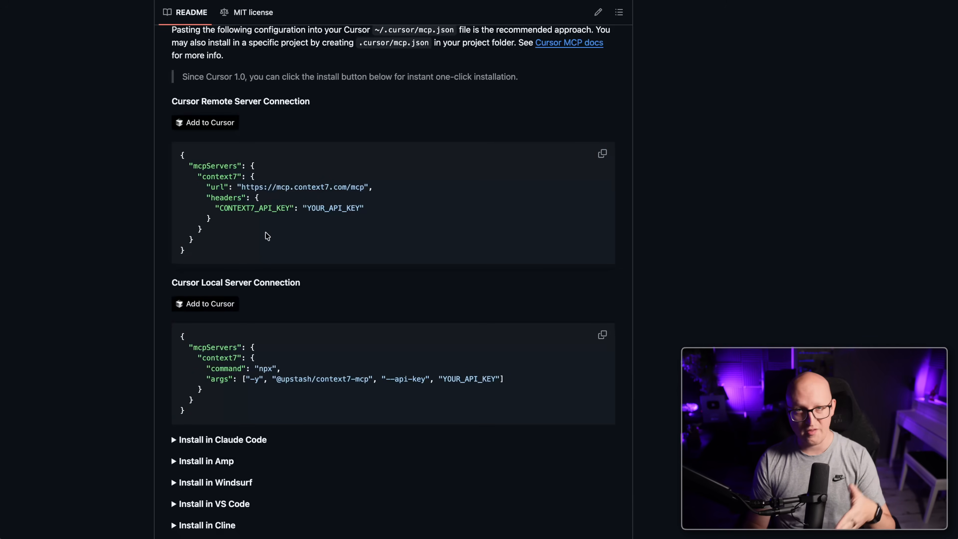
{"action": "mouse_move", "coordinate": [294, 182]}
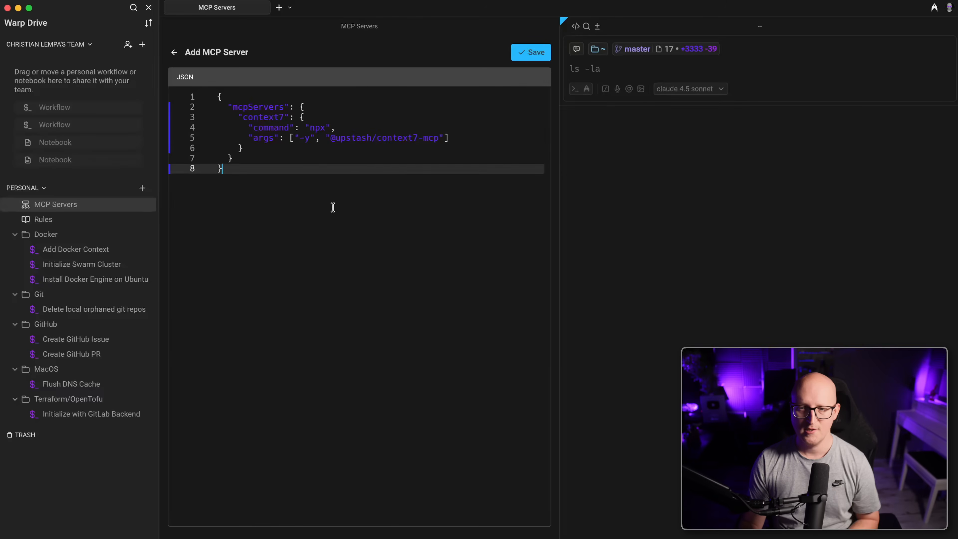
{"action": "left_click", "coordinate": [531, 52]}
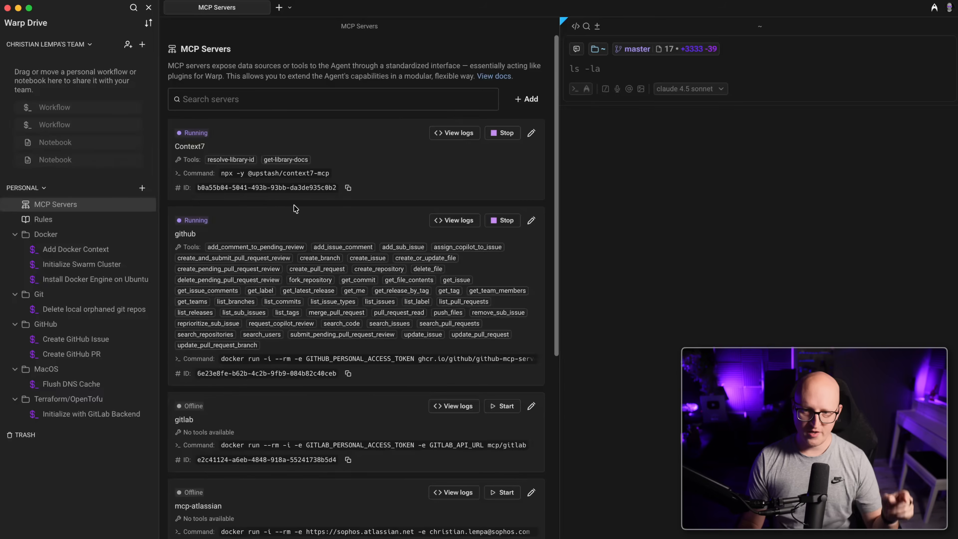
{"action": "mouse_move", "coordinate": [284, 155]}
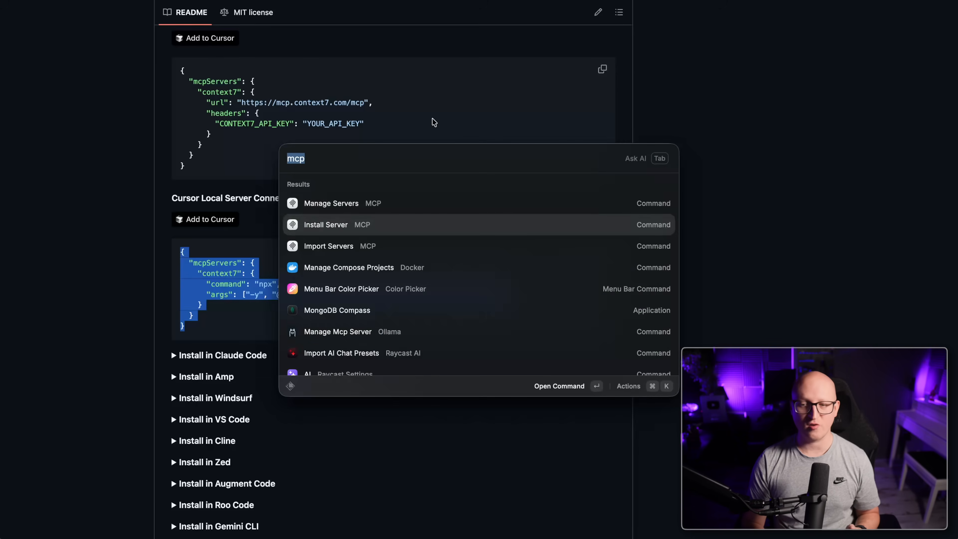
{"action": "left_click", "coordinate": [326, 224]}
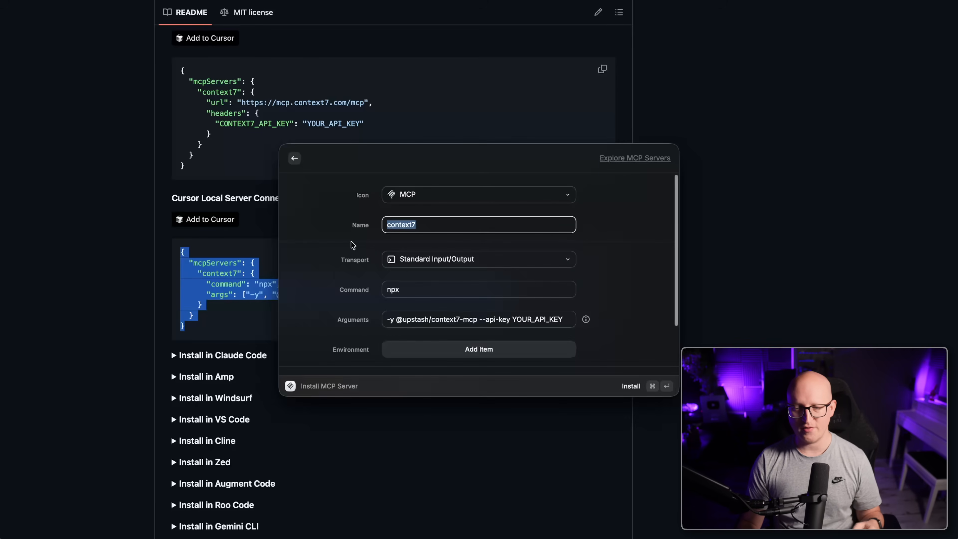
{"action": "mouse_move", "coordinate": [440, 250]}
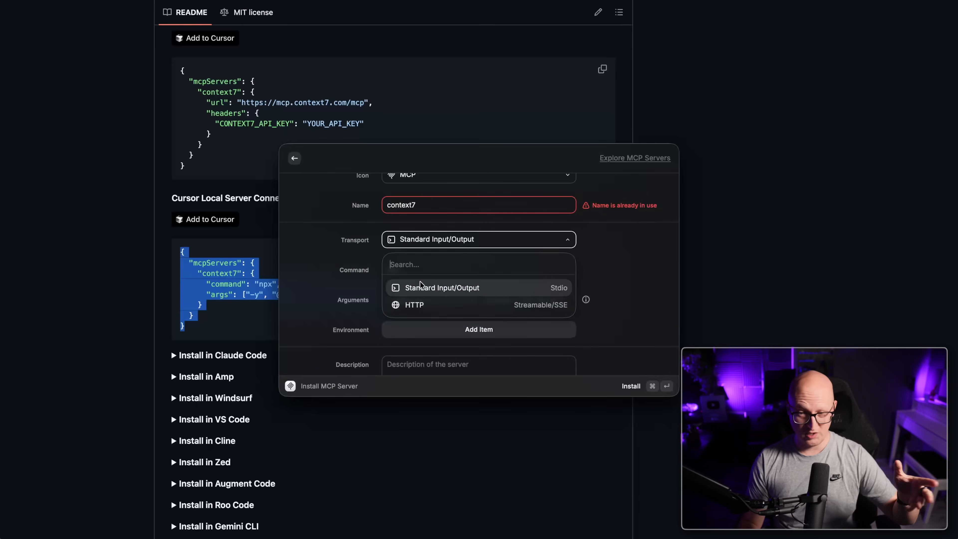
{"action": "left_click", "coordinate": [442, 287]}
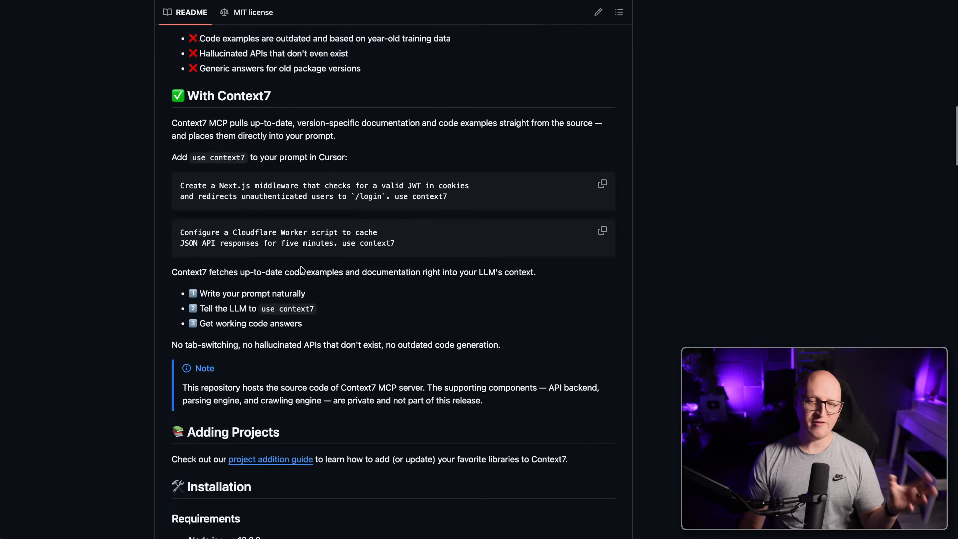
Expand 'Install in Cursor' in the Context7 README and select its MCP server config
{"action": "scroll", "scroll_direction": "down", "scroll_amount": 3}
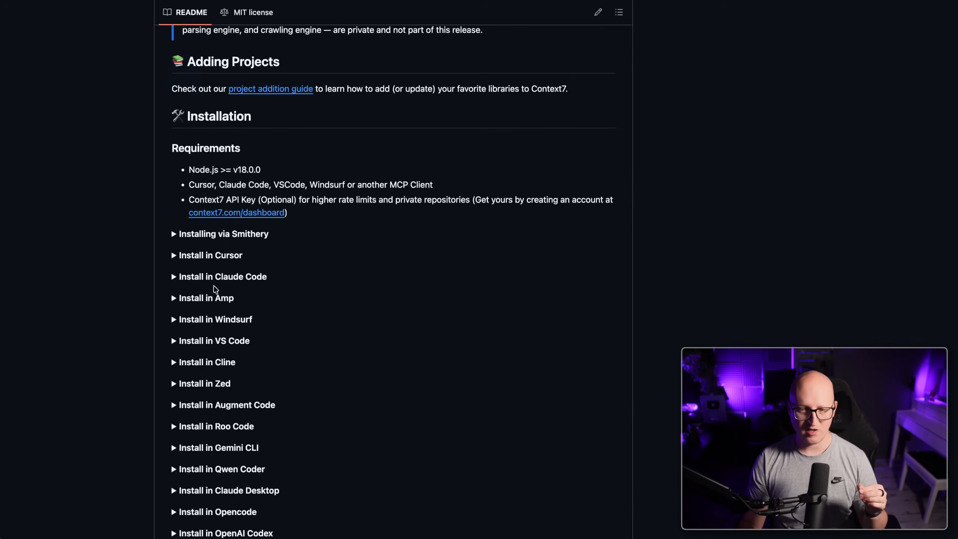
{"action": "left_click", "coordinate": [210, 255]}
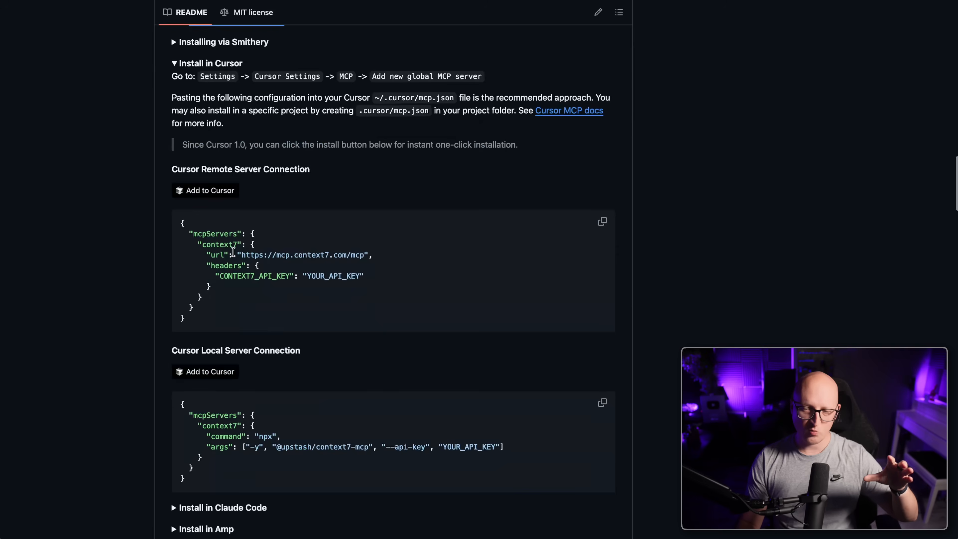
{"action": "left_click_drag", "start_coordinate": [183, 234], "coordinate": [207, 296]}
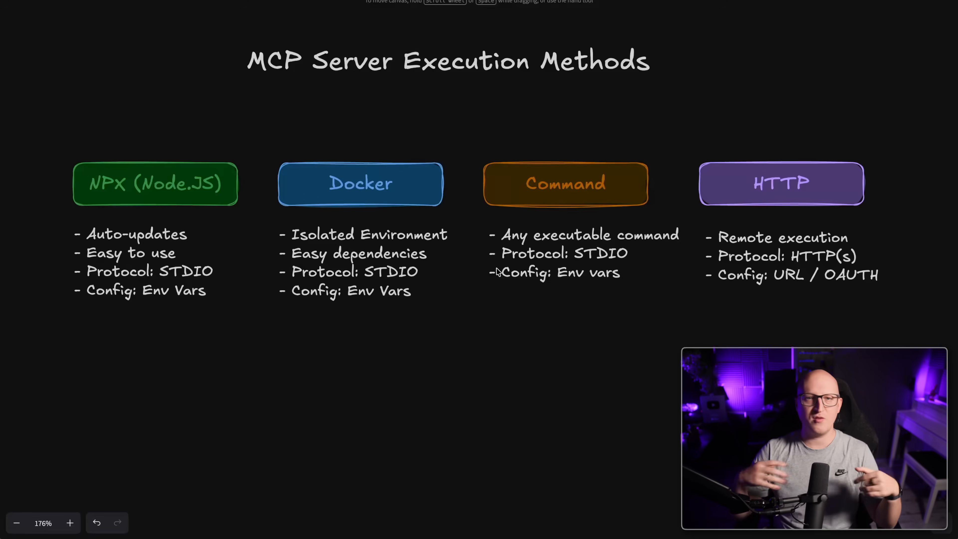
{"action": "mouse_move", "coordinate": [203, 217]}
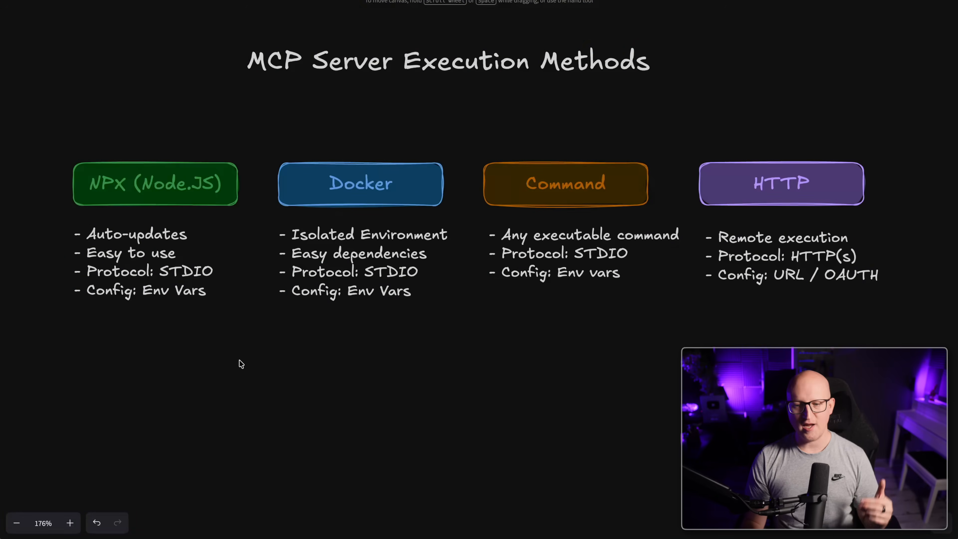
{"action": "mouse_move", "coordinate": [217, 409]}
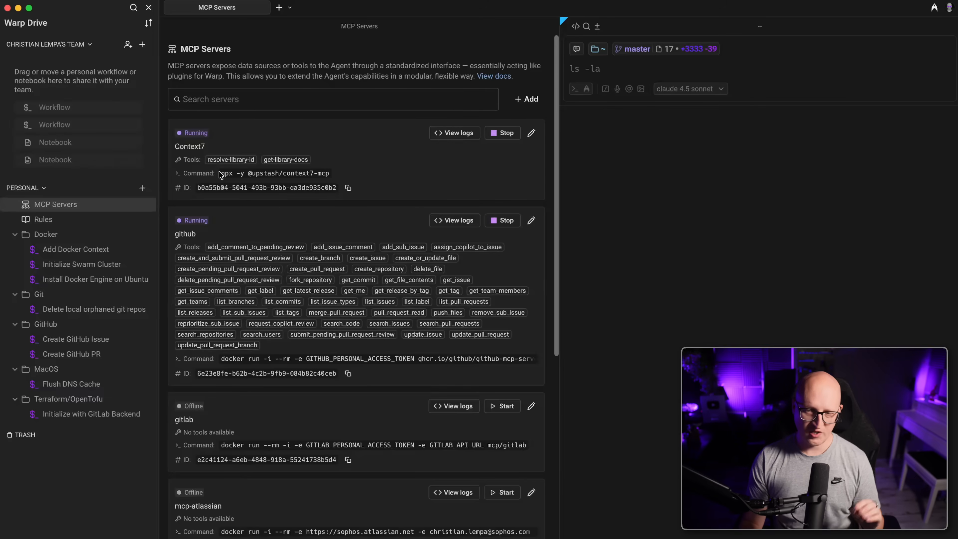
{"action": "mouse_move", "coordinate": [226, 180]}
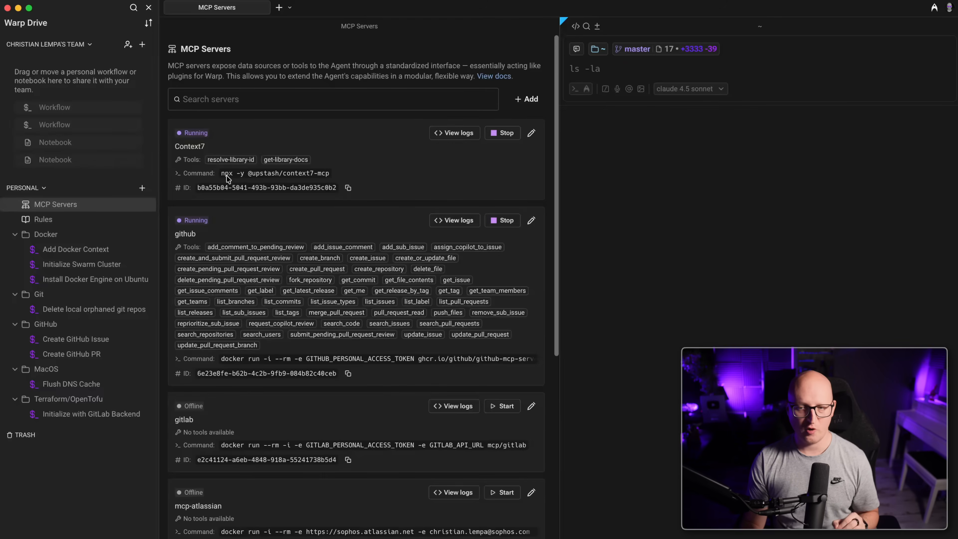
{"action": "mouse_move", "coordinate": [232, 237]}
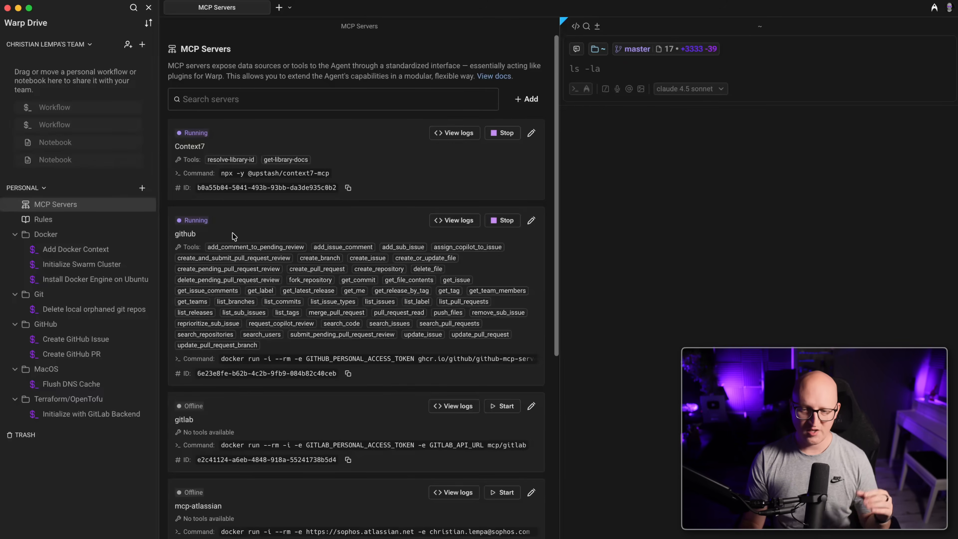
{"action": "mouse_move", "coordinate": [262, 368]}
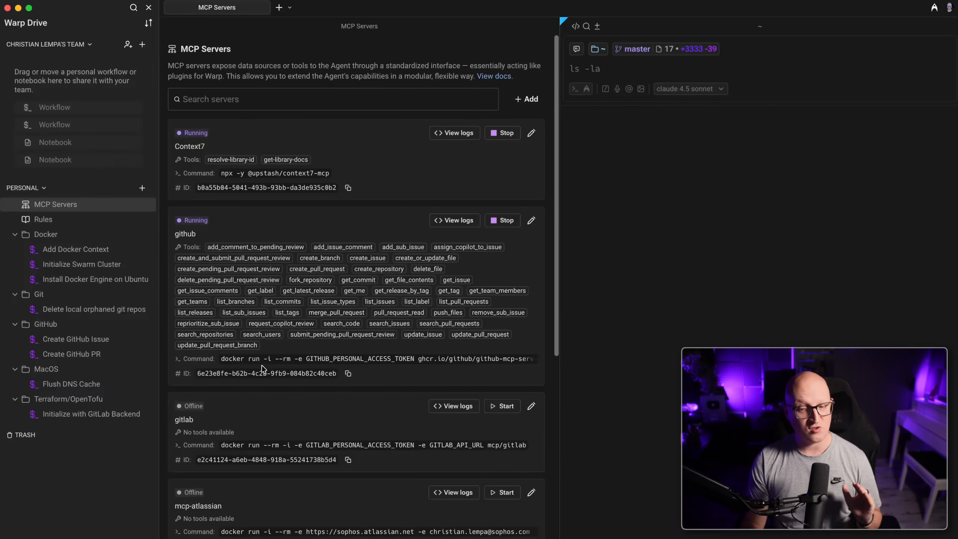
{"action": "mouse_move", "coordinate": [244, 234]}
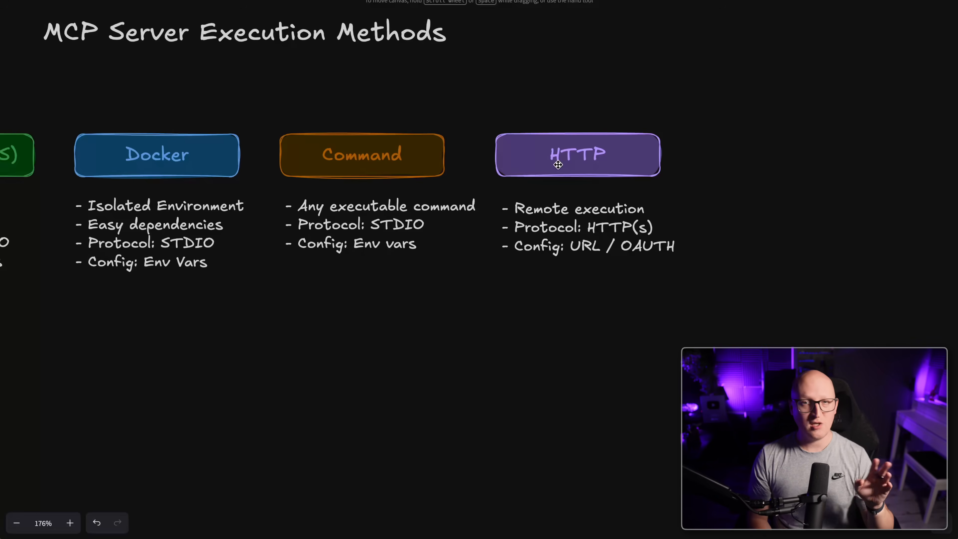
{"action": "mouse_move", "coordinate": [577, 275]}
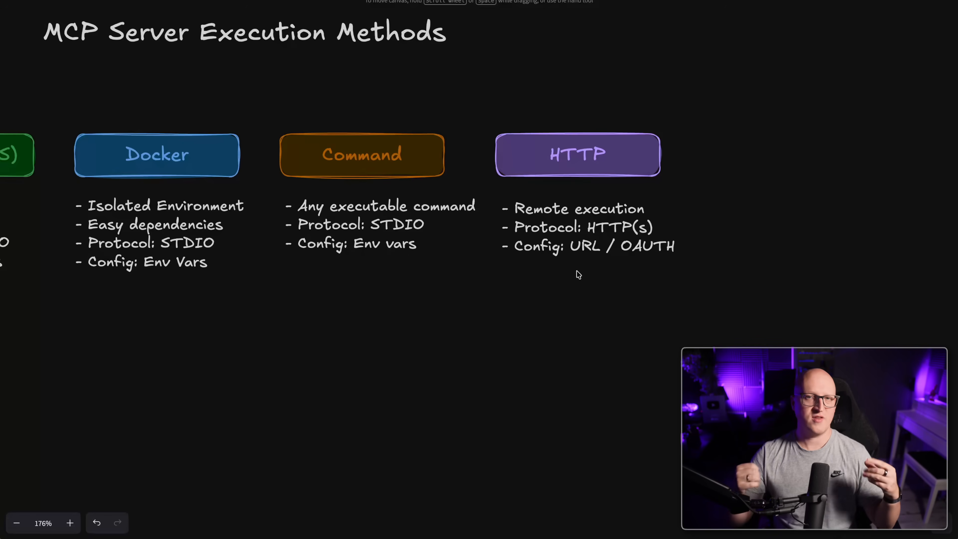
{"action": "mouse_move", "coordinate": [437, 371]}
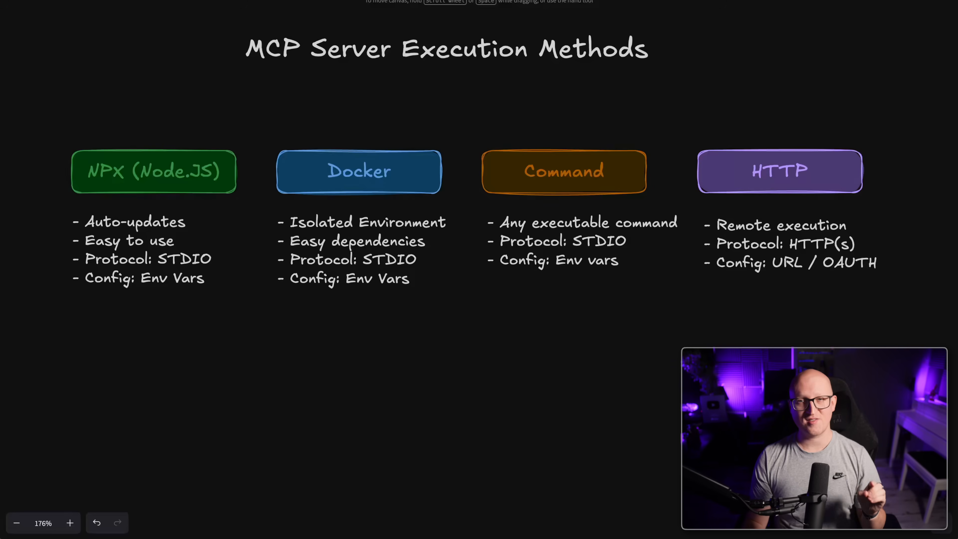
{"action": "mouse_move", "coordinate": [539, 378]}
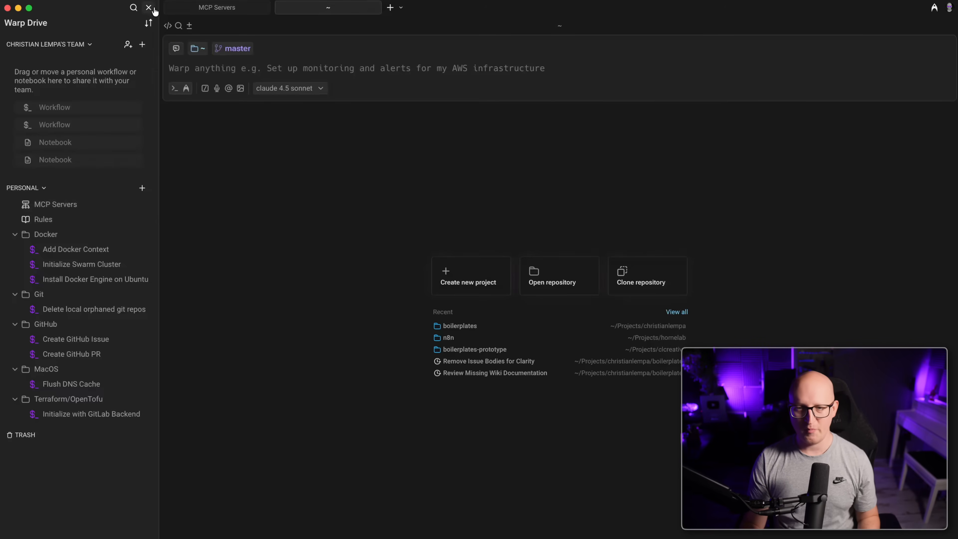
Hide the Warp Drive panel and scroll the boilerplates repository page to its file list
{"action": "left_click", "coordinate": [150, 7]}
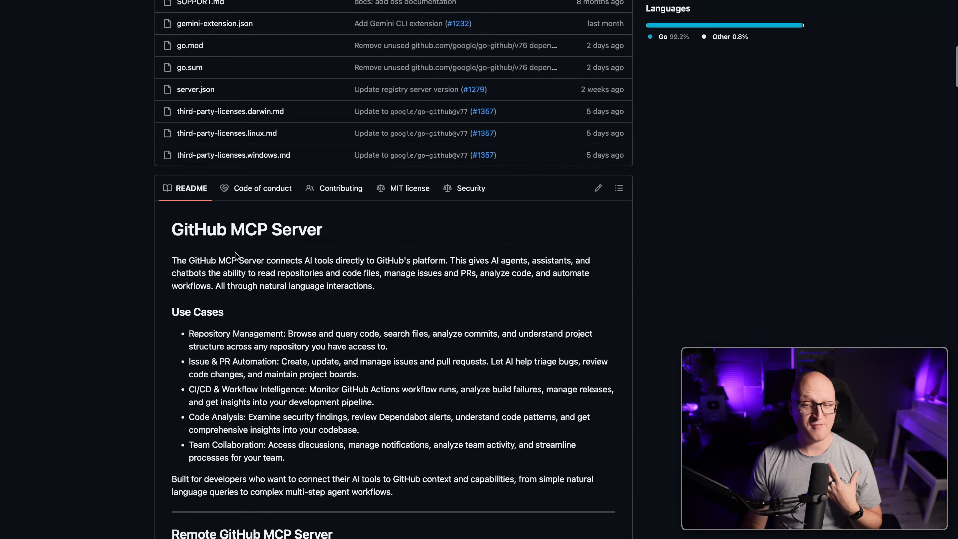
{"action": "scroll", "scroll_direction": "down", "scroll_amount": 3}
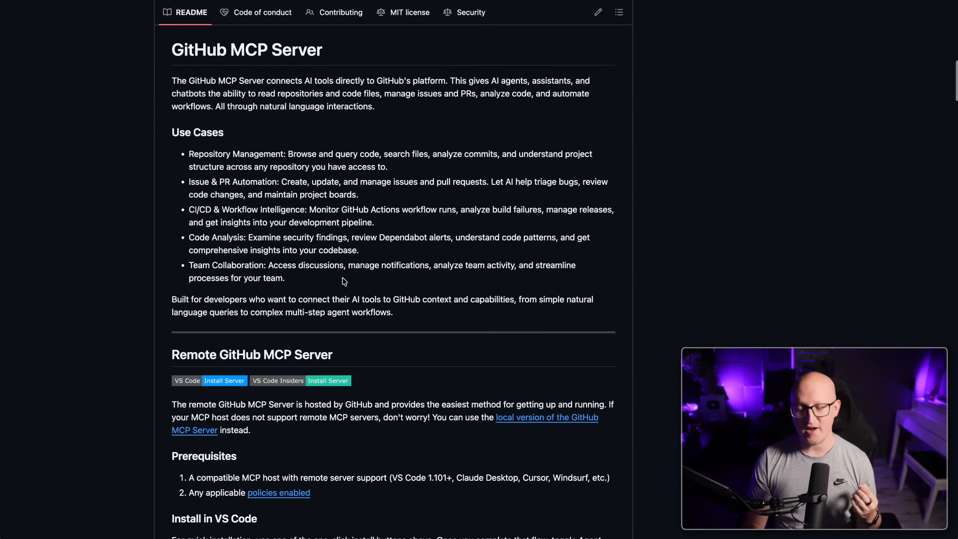
{"action": "scroll", "scroll_direction": "up", "scroll_amount": 3}
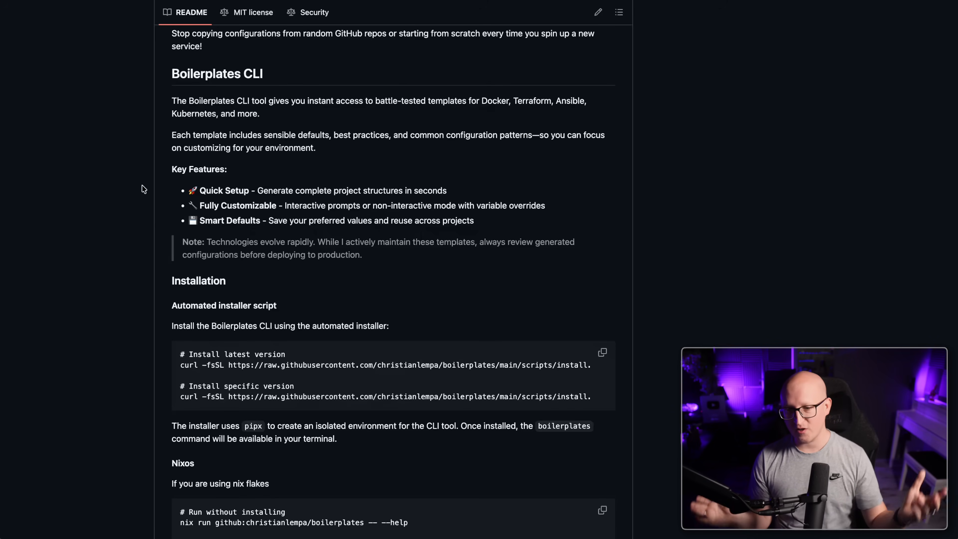
{"action": "scroll", "scroll_direction": "down", "scroll_amount": 3}
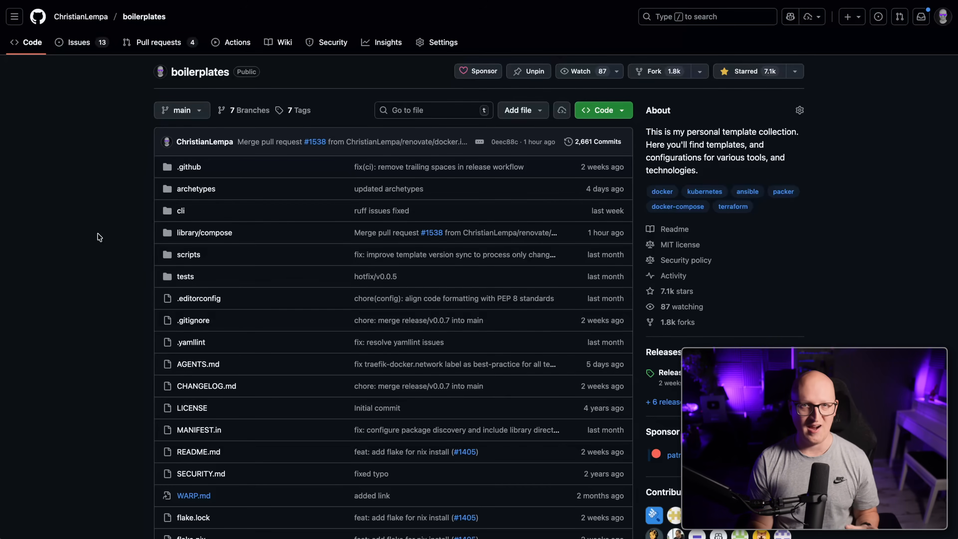
{"action": "mouse_move", "coordinate": [148, 300]}
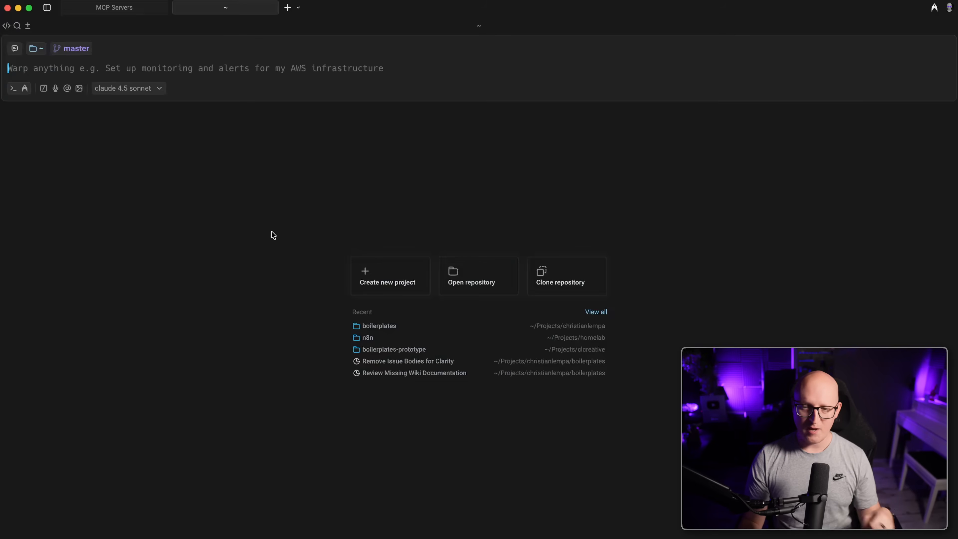
{"action": "mouse_move", "coordinate": [269, 224]}
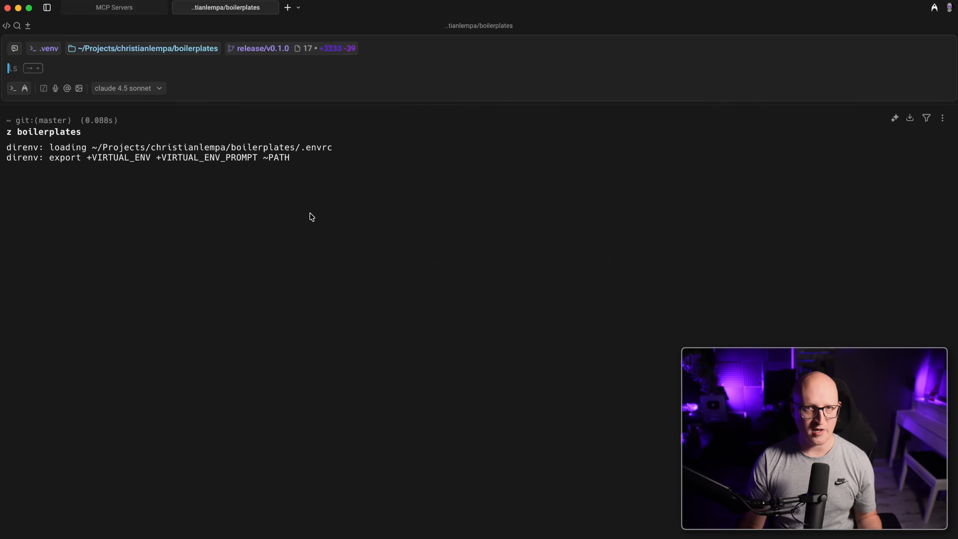
Ask the agent how many open GitHub issues there are and select repository names from its answer
{"action": "type", "text": "Can"}
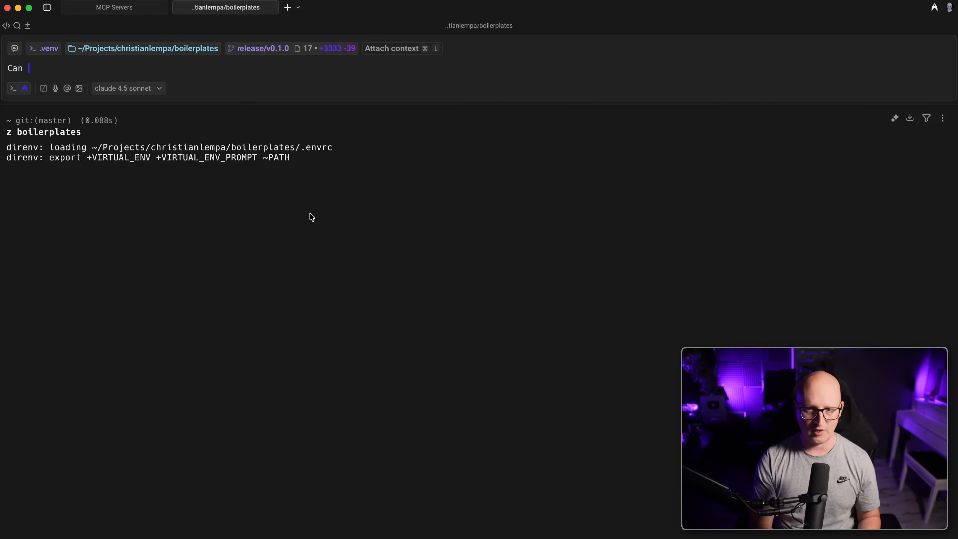
{"action": "type", "text": "you check github how many"}
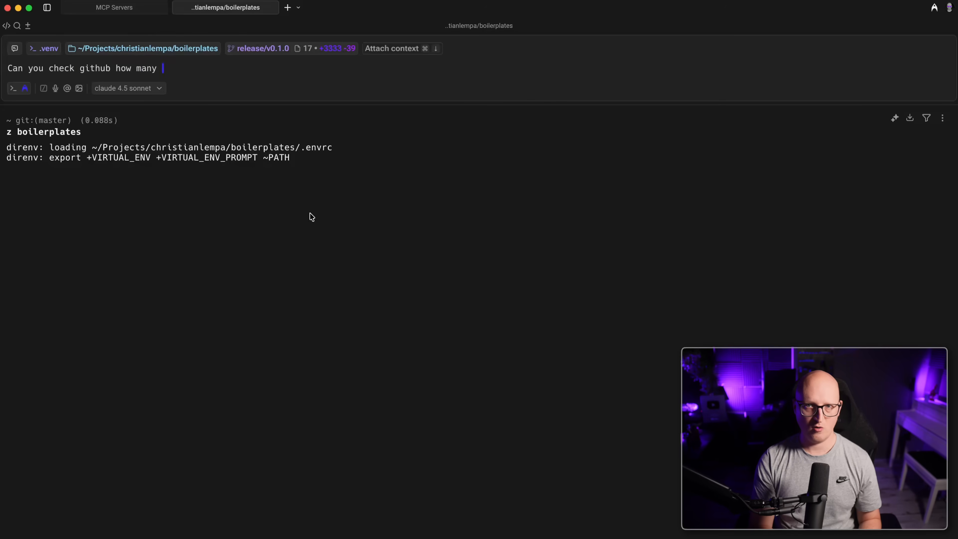
{"action": "type", "text": "open issues I have to"}
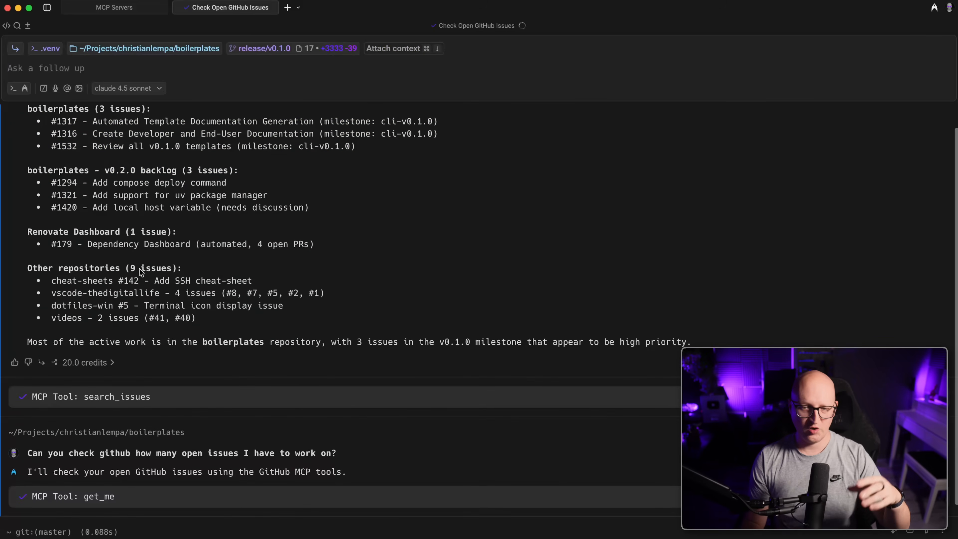
{"action": "left_click_drag", "start_coordinate": [51, 280], "coordinate": [191, 281]}
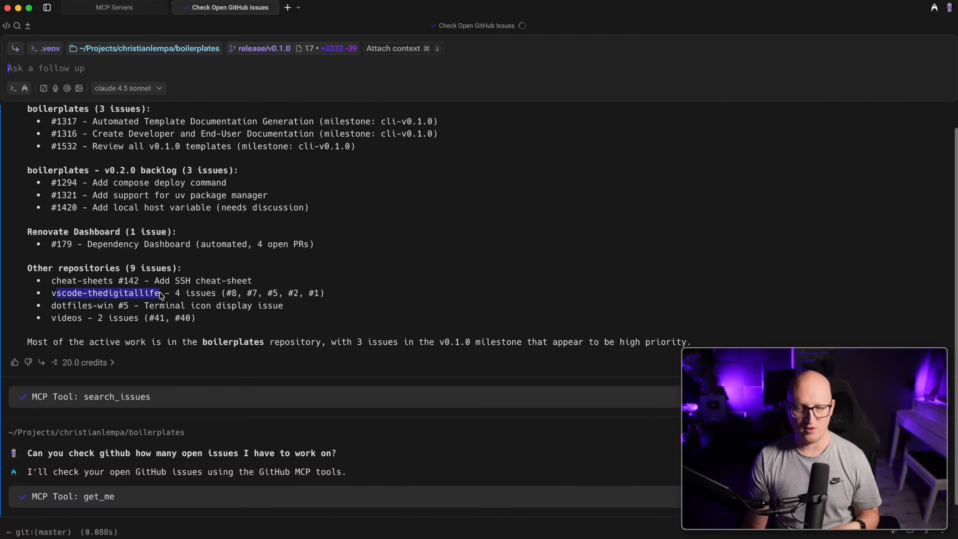
{"action": "left_click_drag", "start_coordinate": [163, 293], "coordinate": [266, 293]}
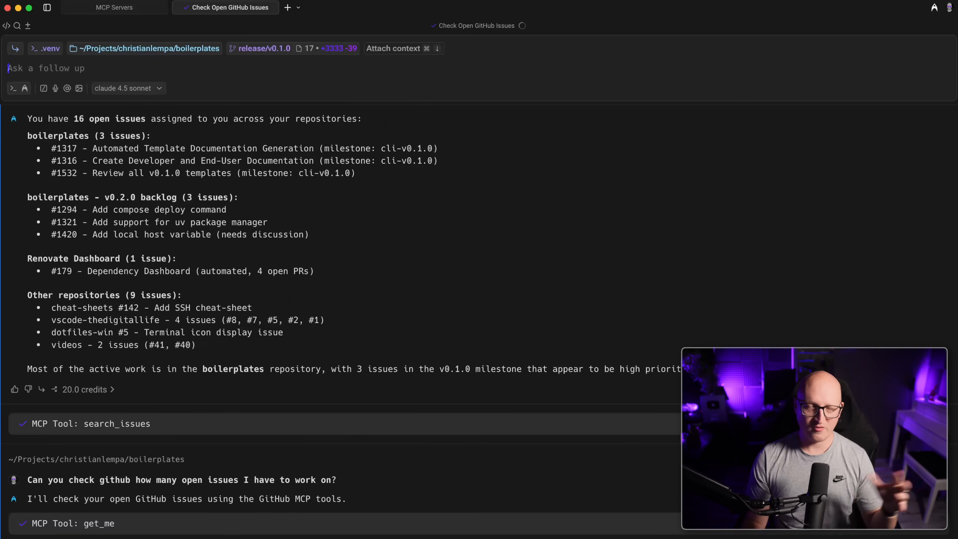
Request a private test-repo with a test issue for a simple README.md update, starting a new conversation
{"action": "type", "text": "Can you create a new private repository on github called test-repo"}
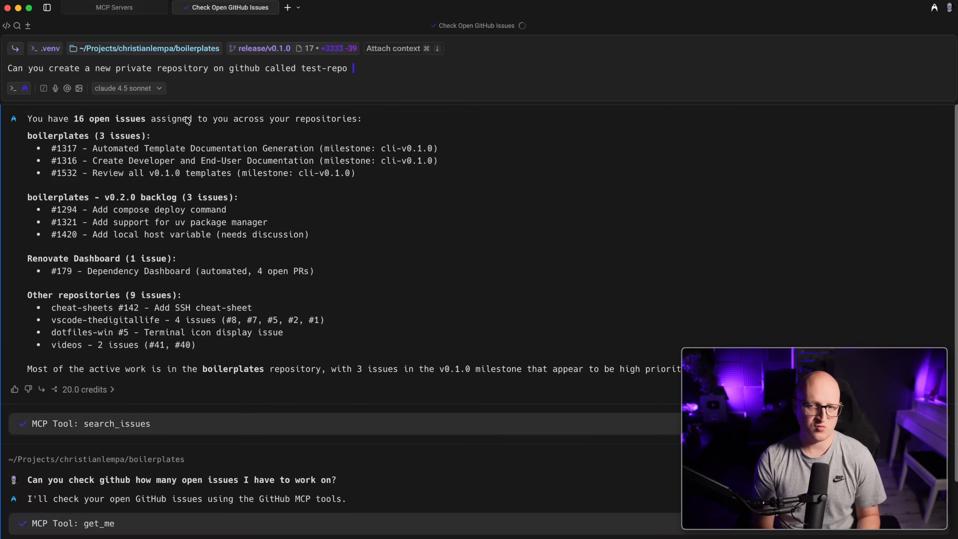
{"action": "type", "text": ", and add a"}
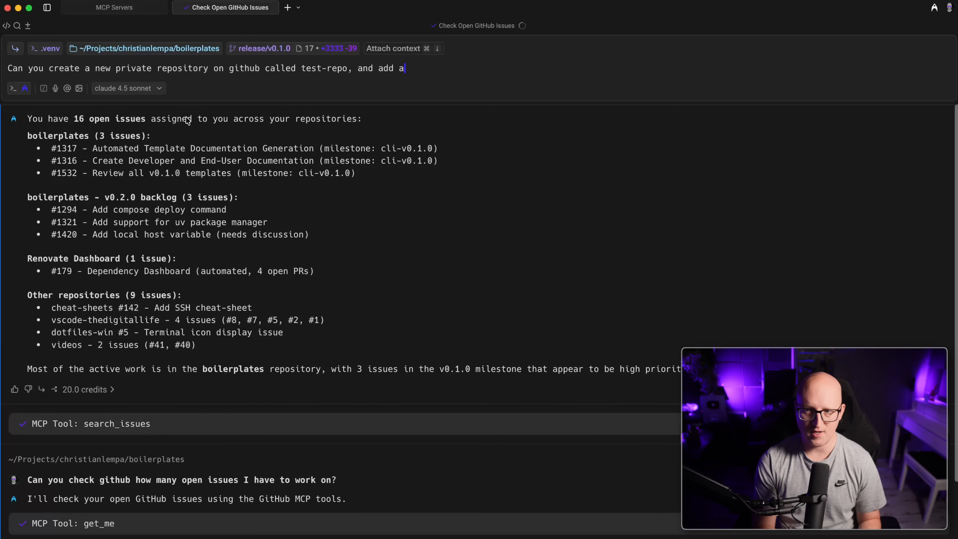
{"action": "type", "text": "new test issue there"}
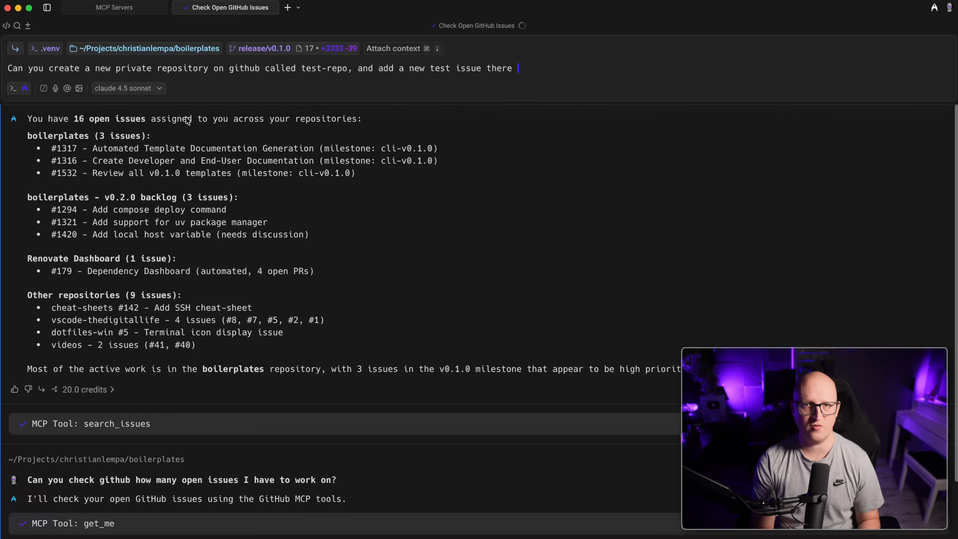
{"action": "type", "text": "to create a simple README.md"}
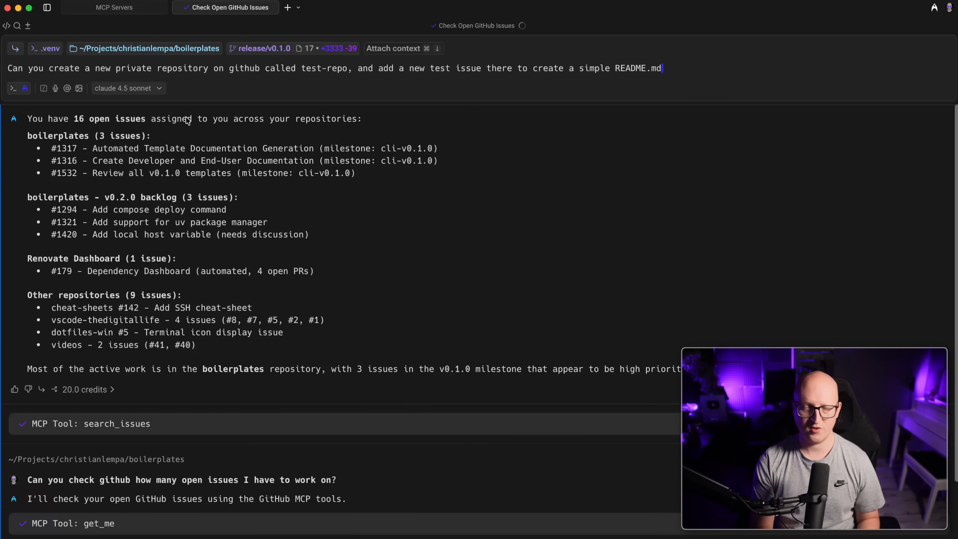
{"action": "type", "text": "update files"}
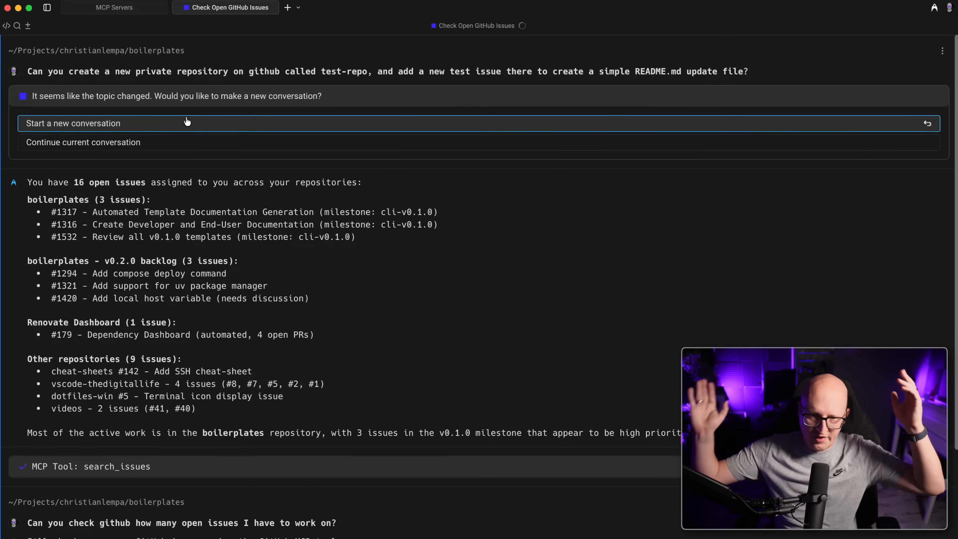
{"action": "left_click", "coordinate": [72, 123]}
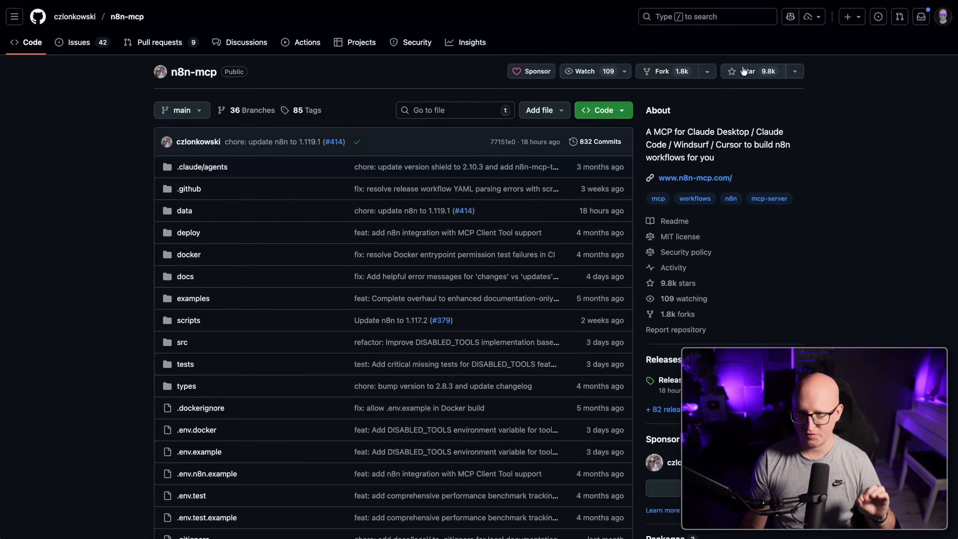
Star the n8n-mcp repository, skim its file list, then switch to the n8n workspace
{"action": "left_click", "coordinate": [755, 71]}
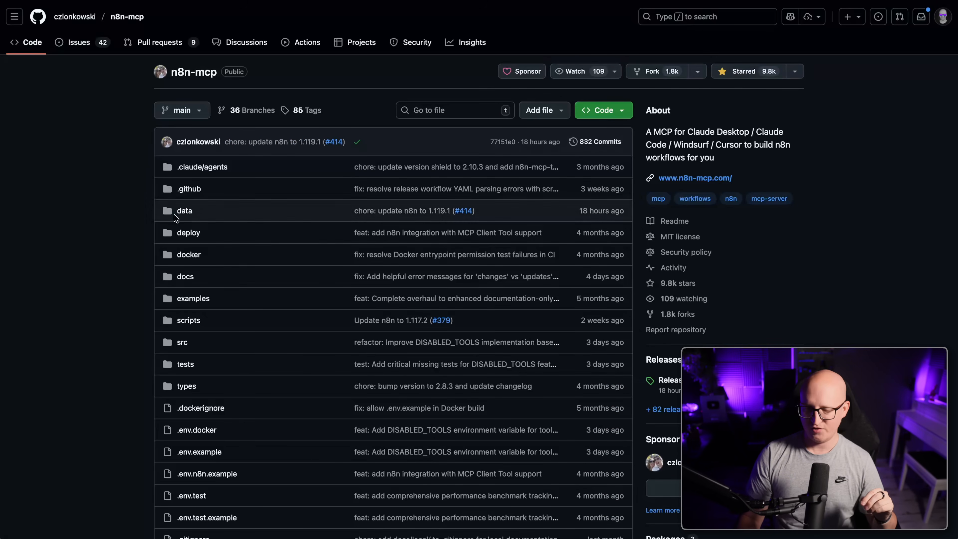
{"action": "scroll", "scroll_direction": "down", "scroll_amount": 3}
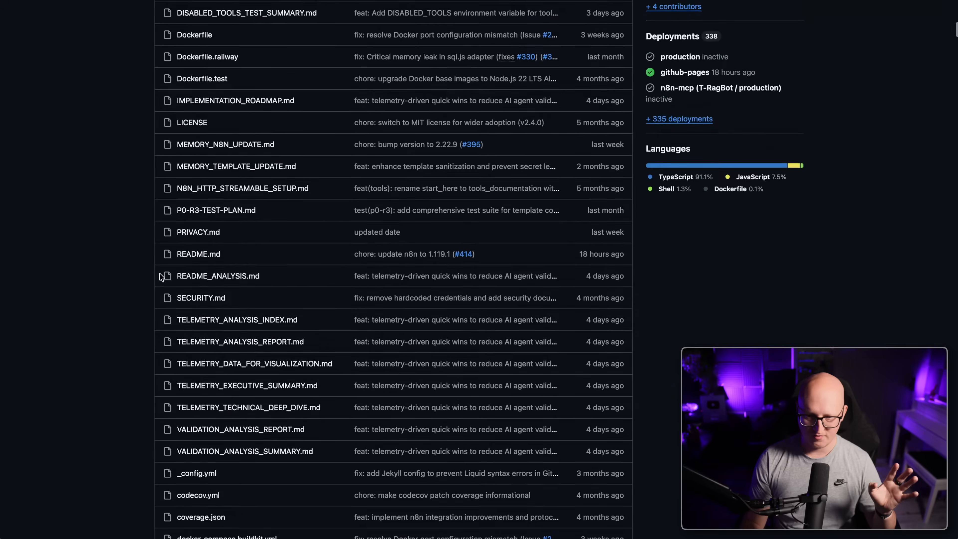
{"action": "left_click", "coordinate": [198, 253]}
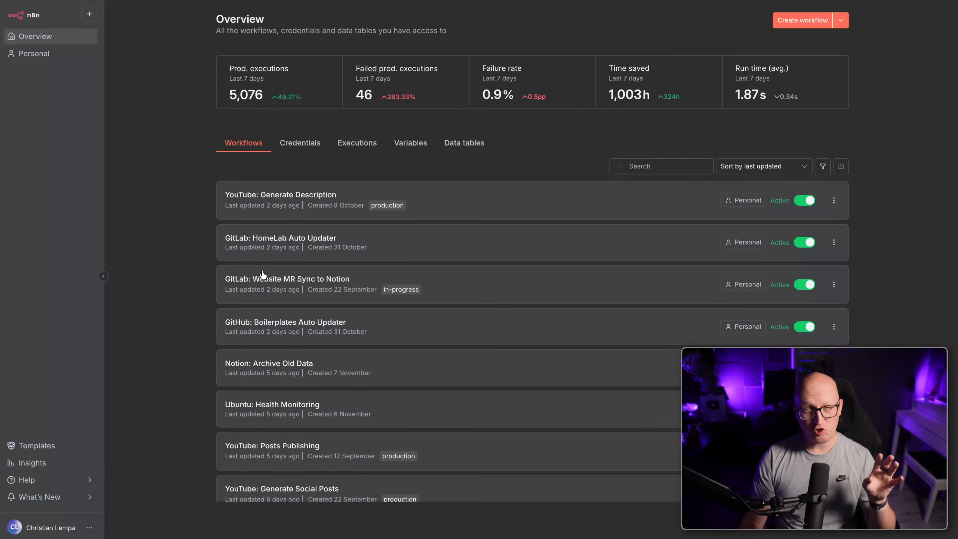
{"action": "mouse_move", "coordinate": [275, 274]}
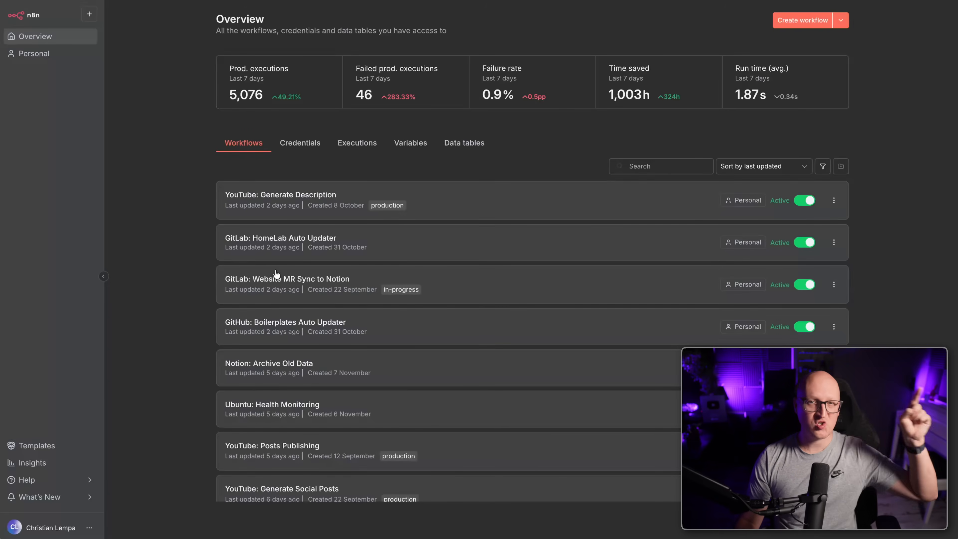
{"action": "mouse_move", "coordinate": [199, 233]}
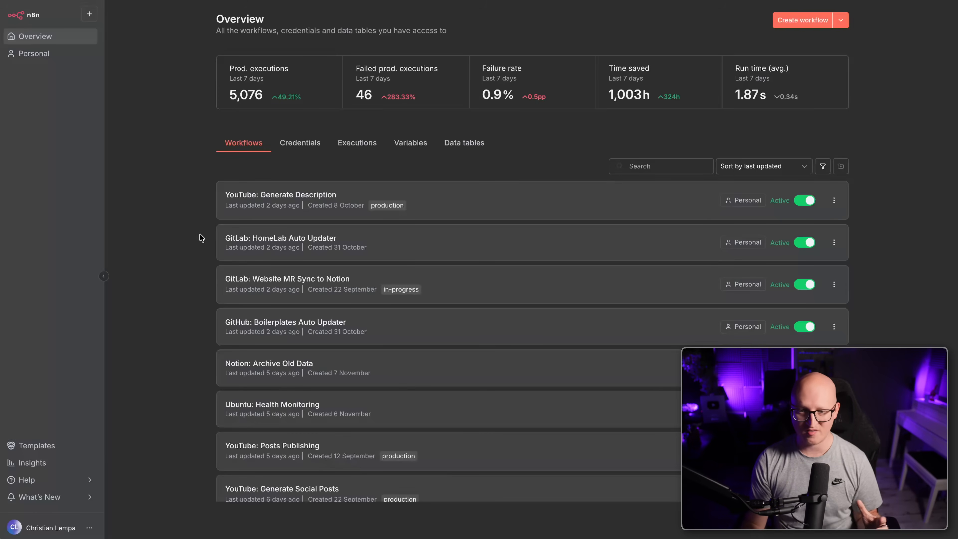
Open the 'GitLab: Website MR Sync to Notion' workflow from the n8n Overview
{"action": "left_click", "coordinate": [280, 238]}
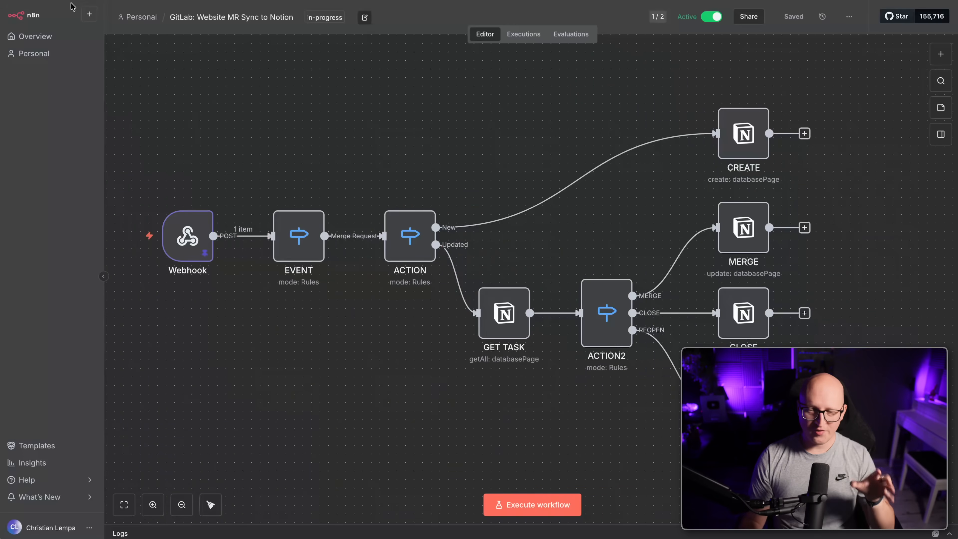
Return to the n8n Overview listing all workflows
{"action": "left_click", "coordinate": [34, 36]}
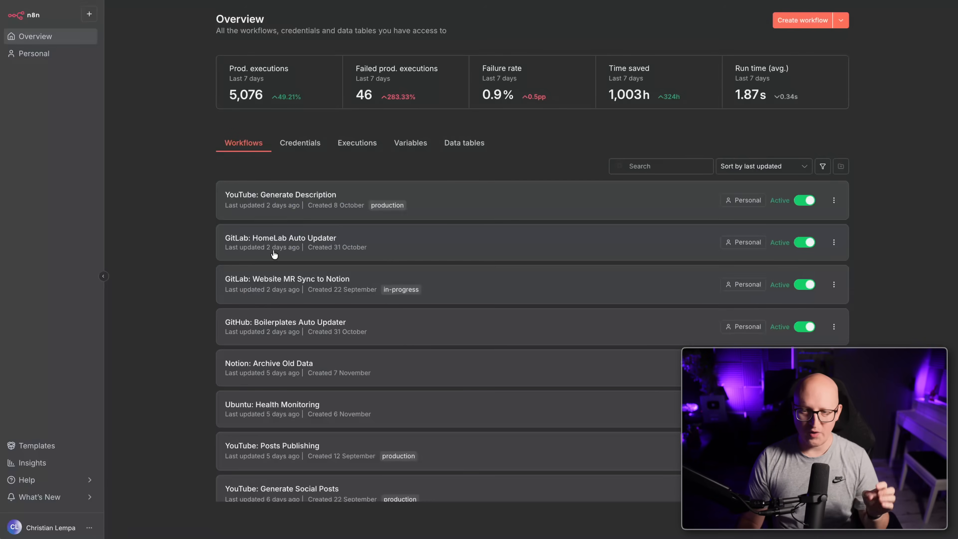
{"action": "mouse_move", "coordinate": [274, 247]}
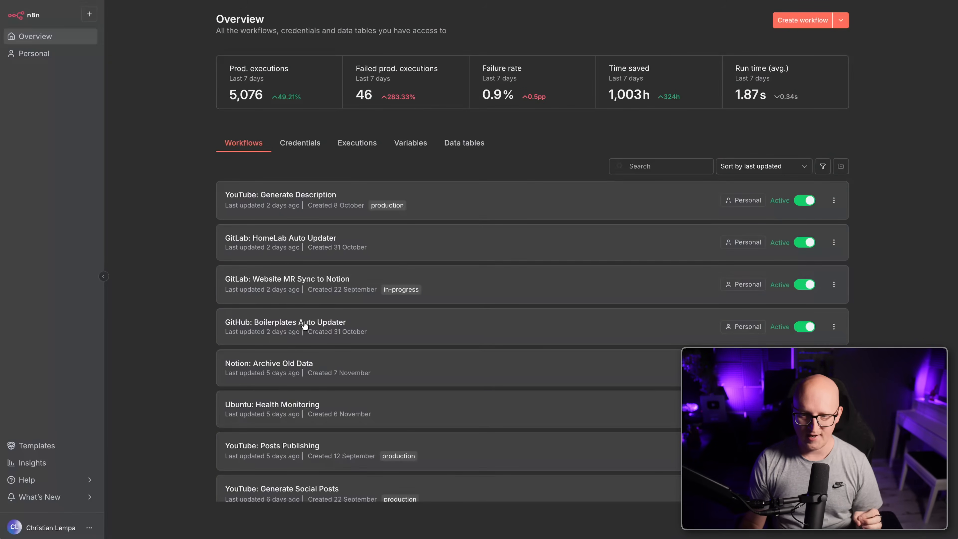
{"action": "left_click", "coordinate": [281, 242]}
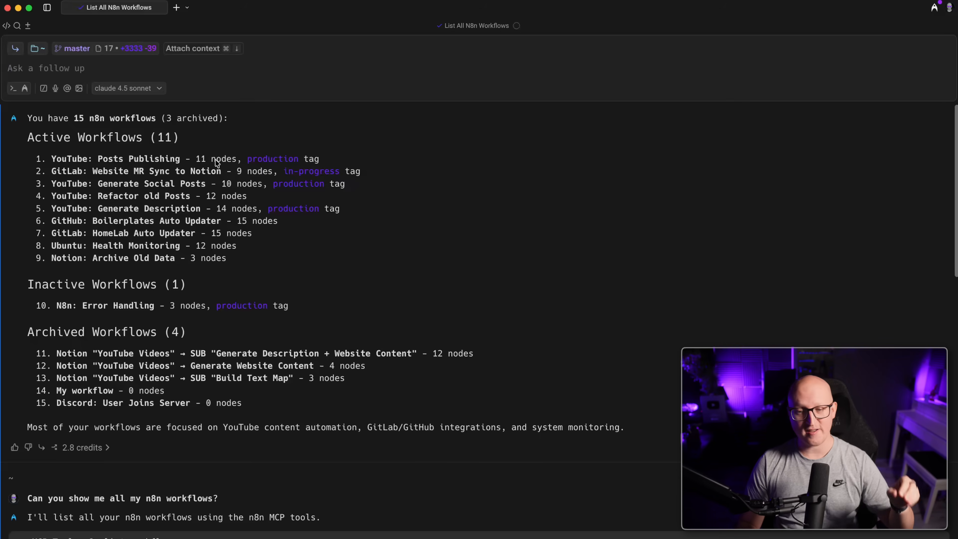
Ask the agent 'Can you evaluate the GitLab Website MR Sync to Notion, explain what this workflow is' and suggest improvements
{"action": "scroll", "scroll_direction": "down", "scroll_amount": 3}
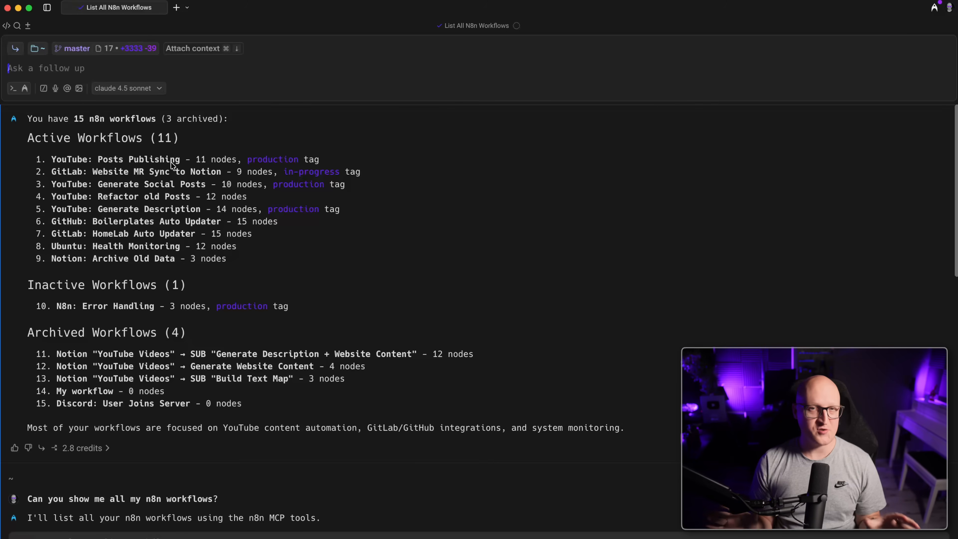
{"action": "mouse_move", "coordinate": [139, 201]}
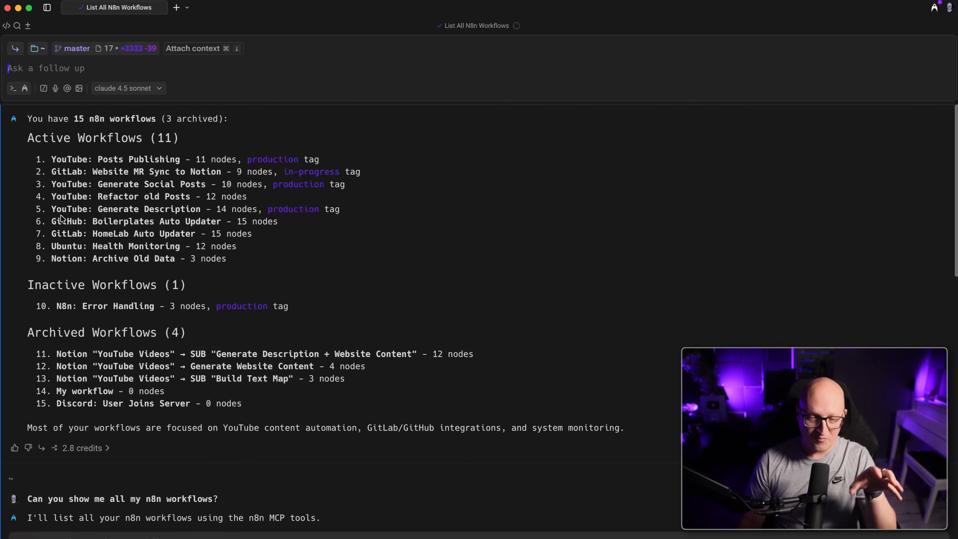
{"action": "type", "text": "Can you evaluate the GitLab Website MR Sync to Notion, explain what this workflow is doing, and if there's anything you would improve"}
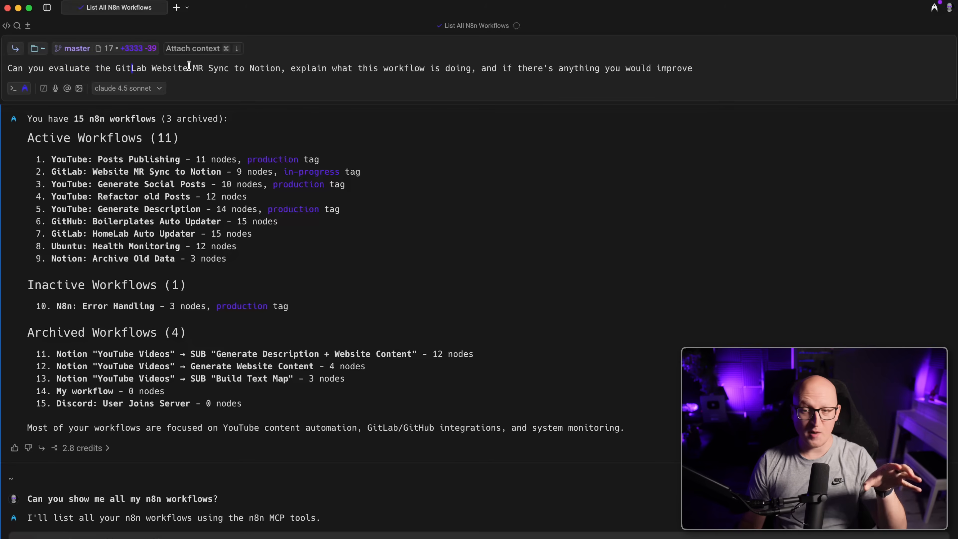
{"action": "left_click_drag", "start_coordinate": [291, 68], "coordinate": [378, 68]}
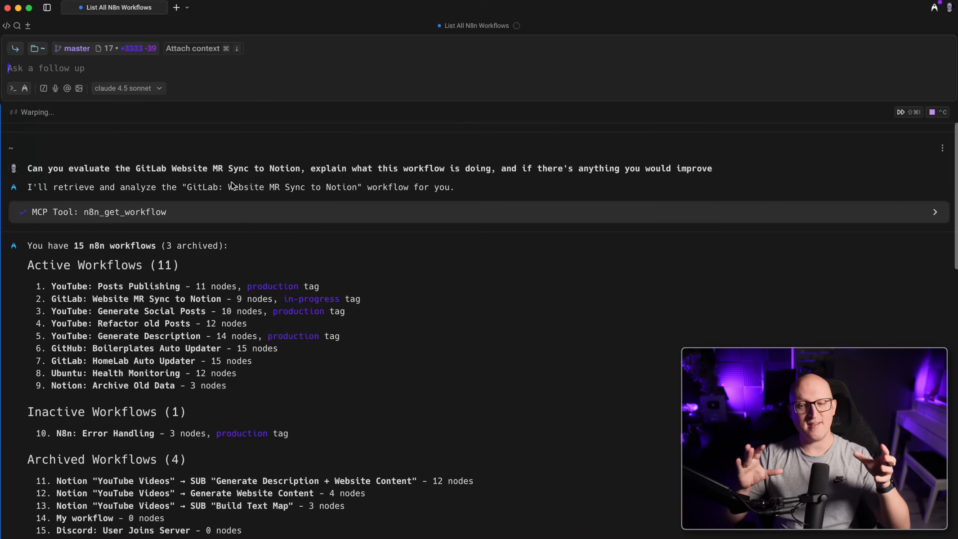
{"action": "mouse_move", "coordinate": [85, 224]}
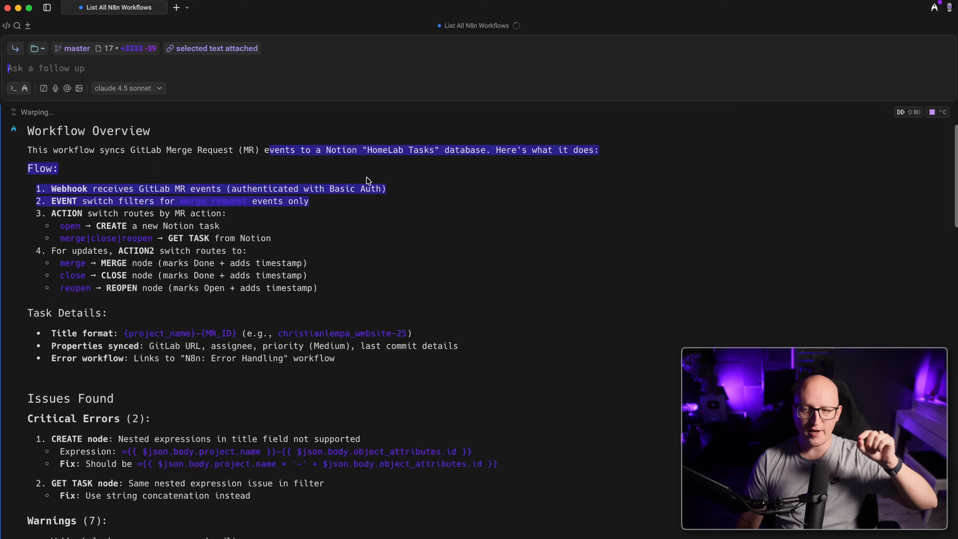
Scroll through the agent's Workflow Overview, Issues Found and Recommended Improvements output
{"action": "scroll", "scroll_direction": "down", "scroll_amount": 3}
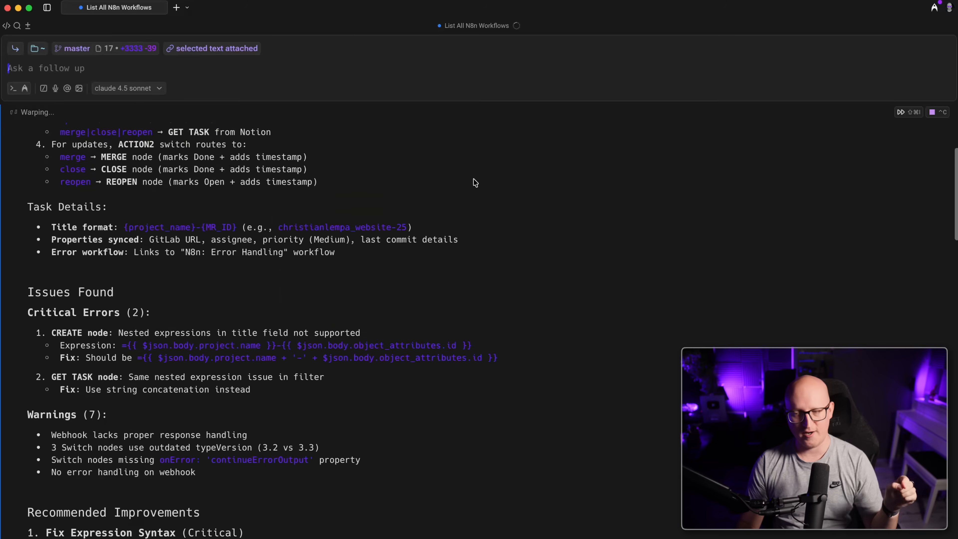
{"action": "scroll", "scroll_direction": "up", "scroll_amount": 3}
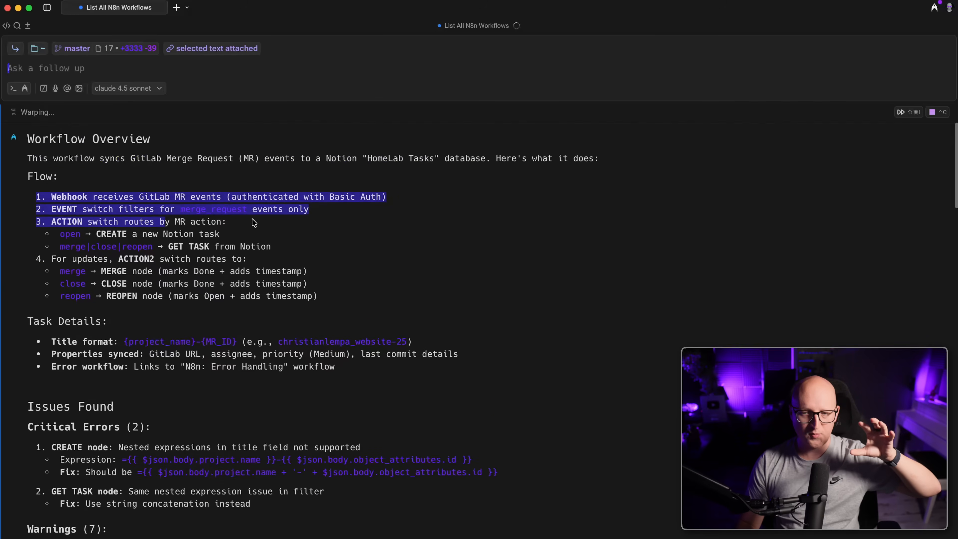
{"action": "scroll", "scroll_direction": "down", "scroll_amount": 3}
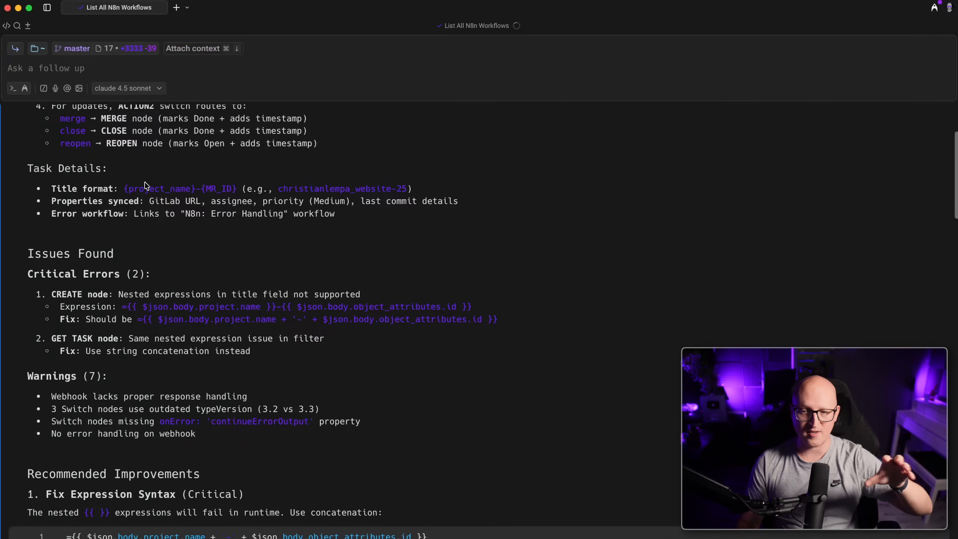
{"action": "scroll", "scroll_direction": "down", "scroll_amount": 3}
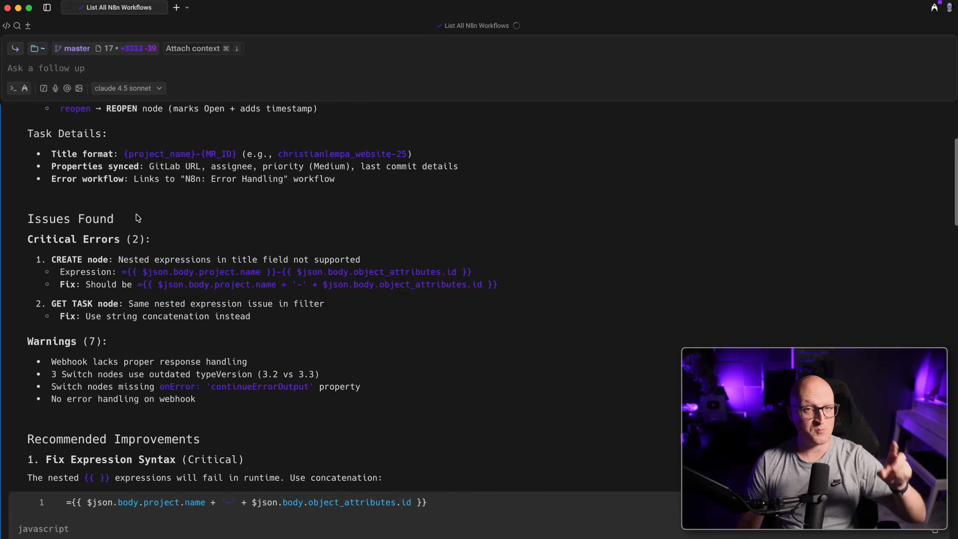
{"action": "mouse_move", "coordinate": [120, 204]}
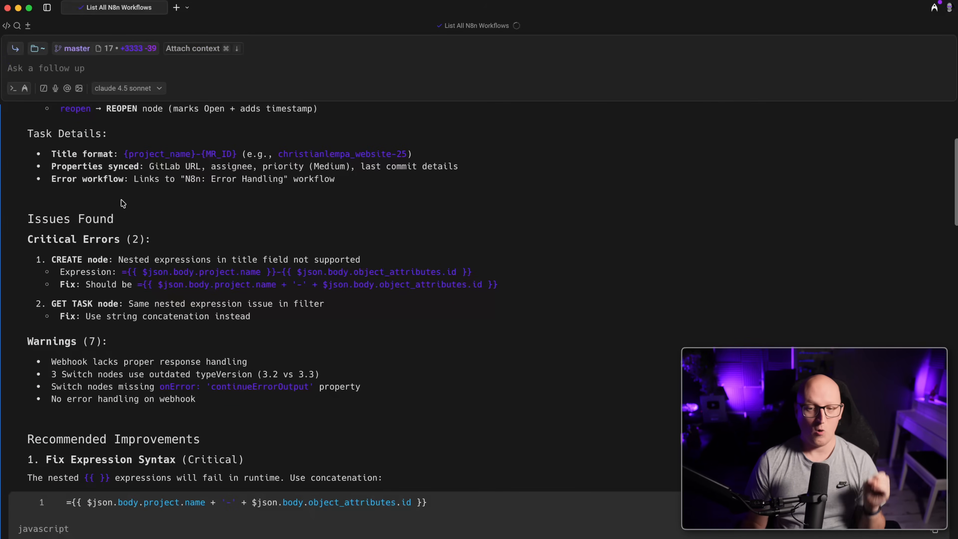
{"action": "scroll", "scroll_direction": "down", "scroll_amount": 3}
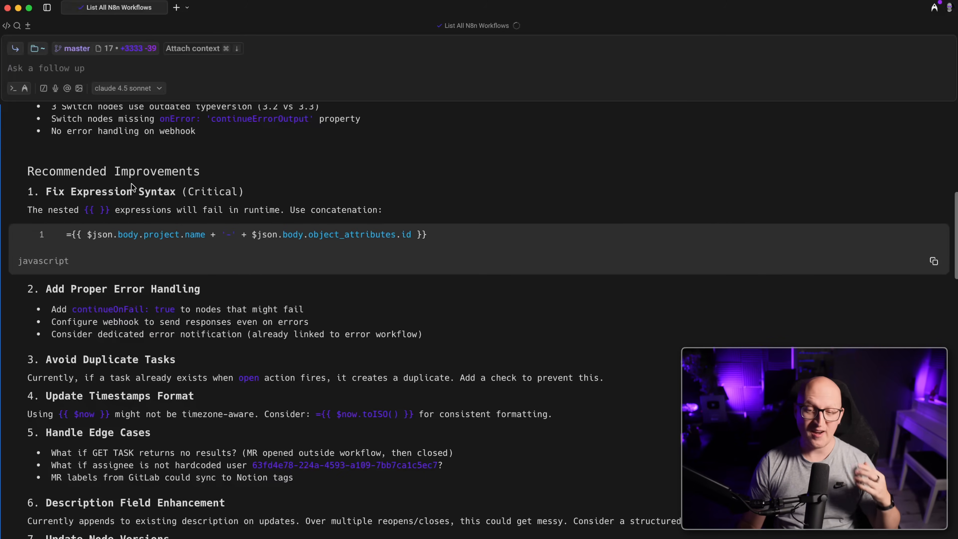
{"action": "mouse_move", "coordinate": [153, 161]}
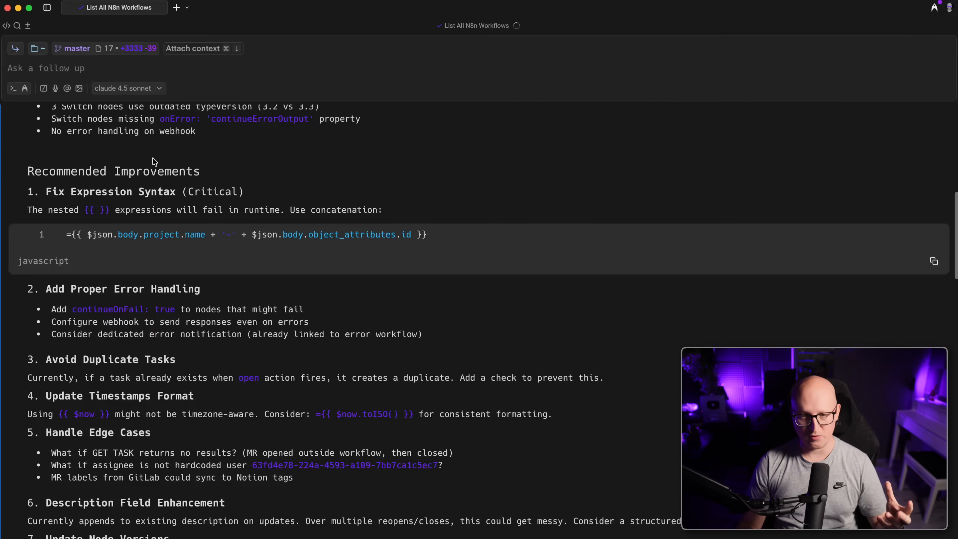